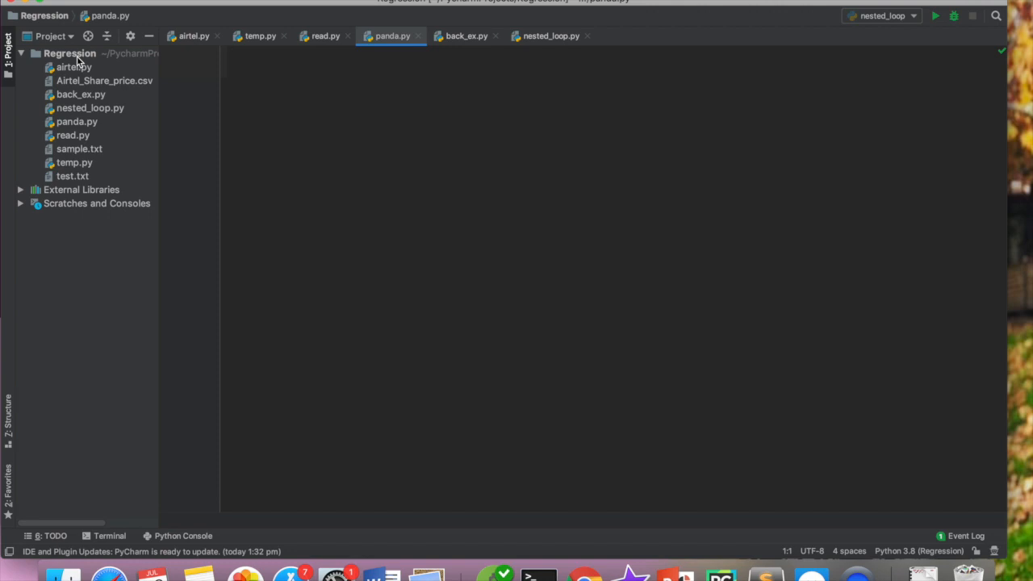
# - Write 'import pandas as pd' as the first line of panda.py
pyautogui.click(229, 63)
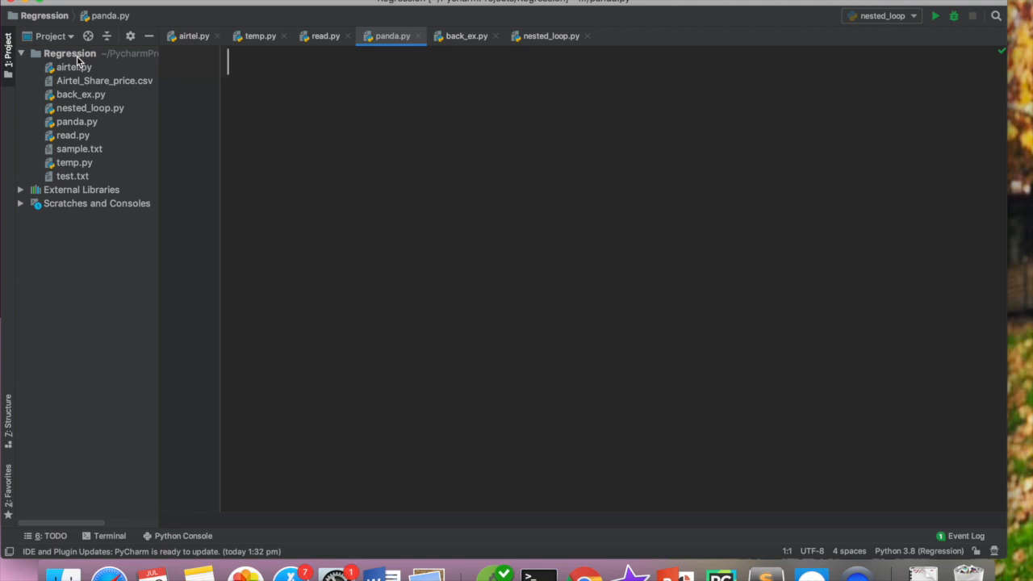
pyautogui.write('import')
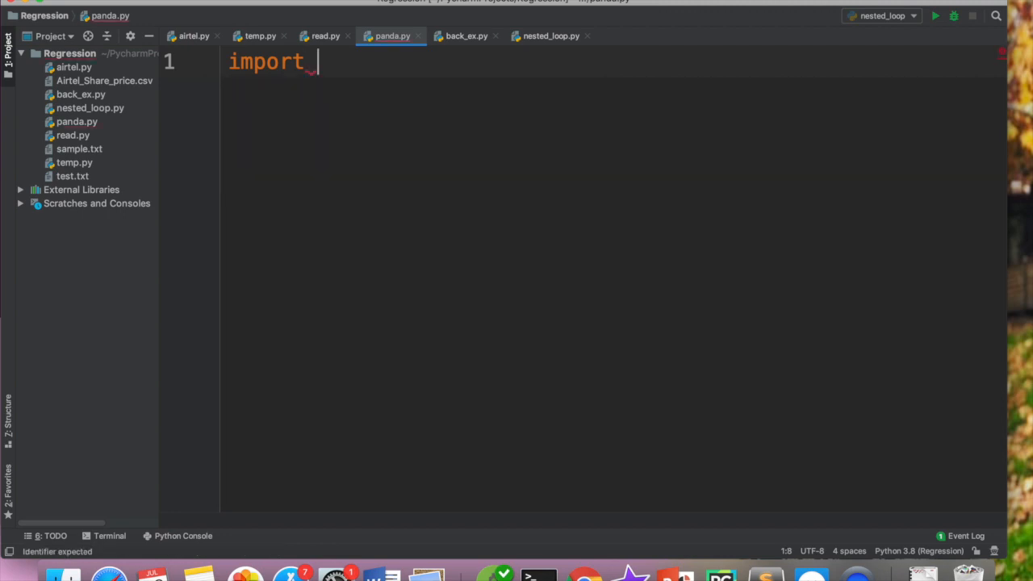
pyautogui.write('pan')
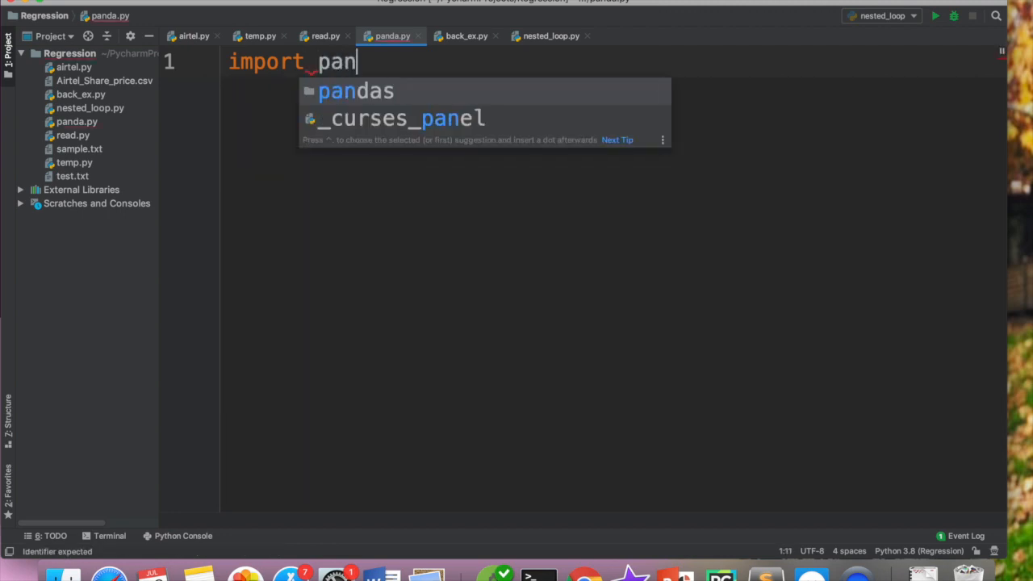
pyautogui.press('Tab')
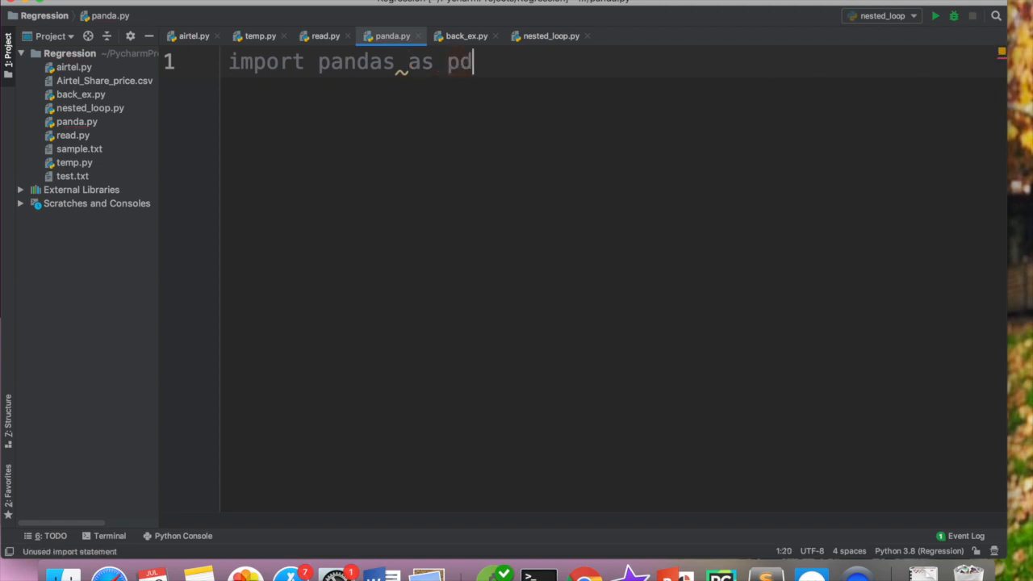
pyautogui.press('enter')
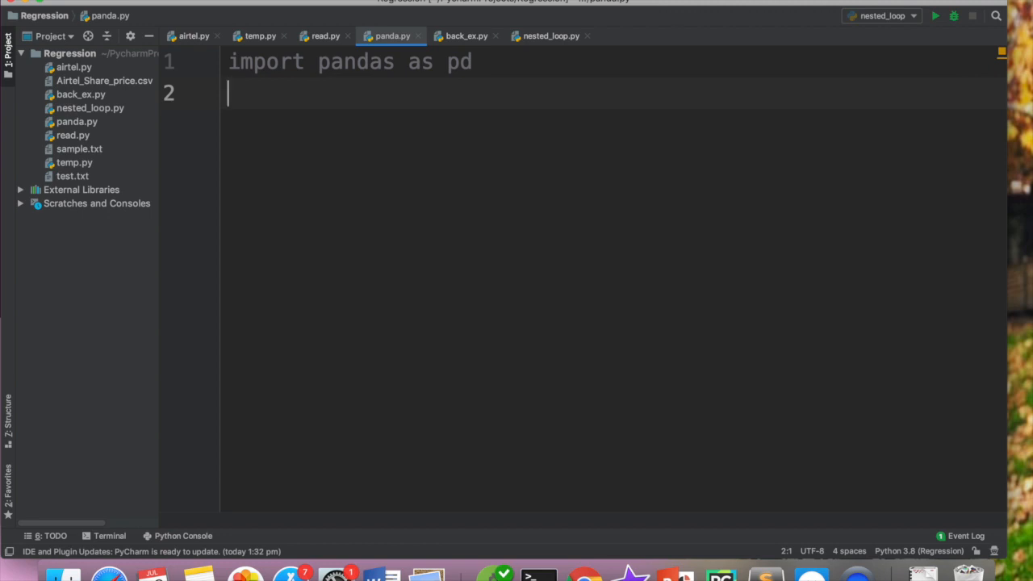
pyautogui.moveTo(584, 575)
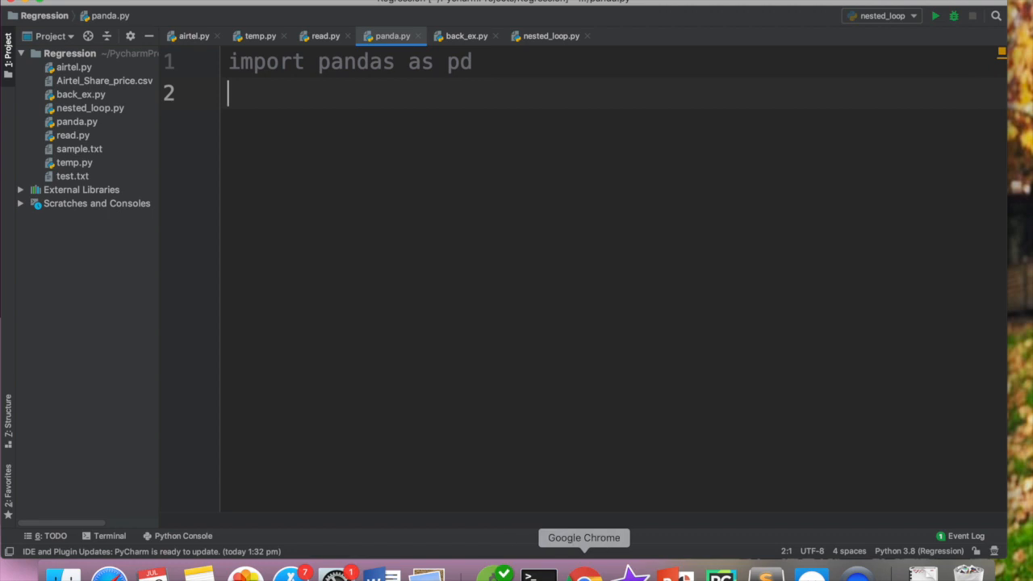
pyautogui.moveTo(432, 172)
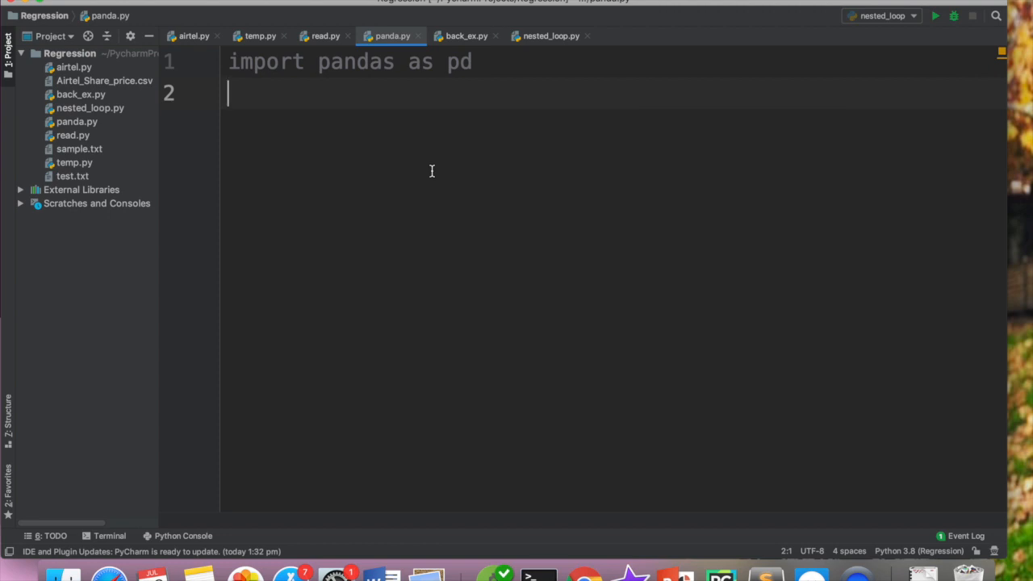
# - Define marks = [78,34,23,12] and marks_series = pd.Series(marks)
pyautogui.write('marks')
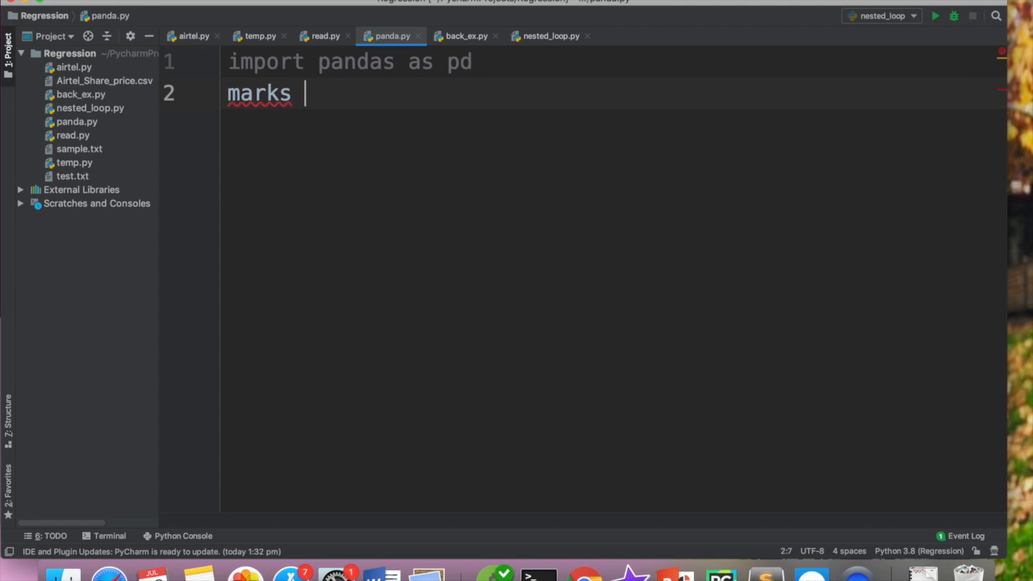
pyautogui.write('= [78,34,23,12')
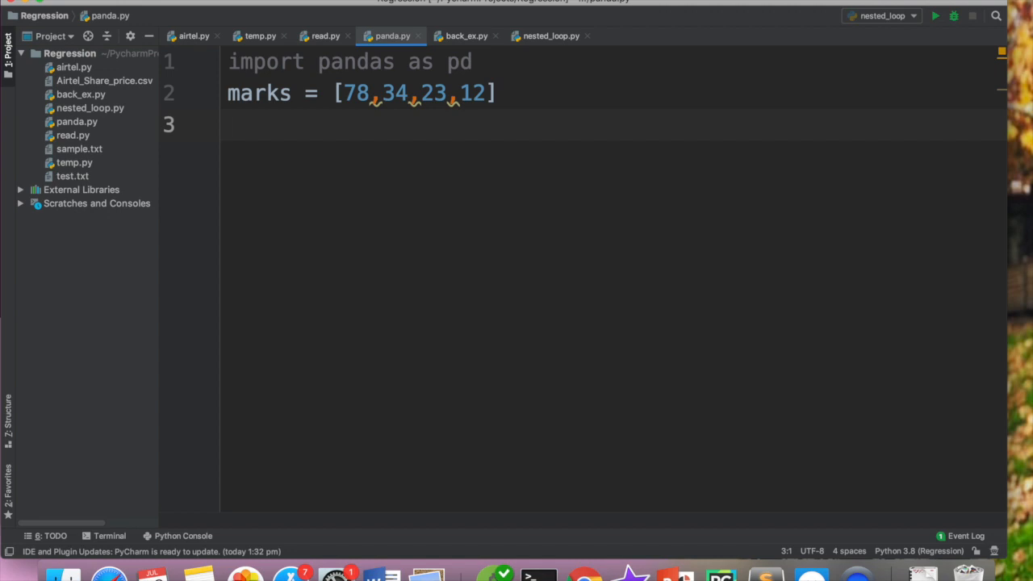
pyautogui.write('ser')
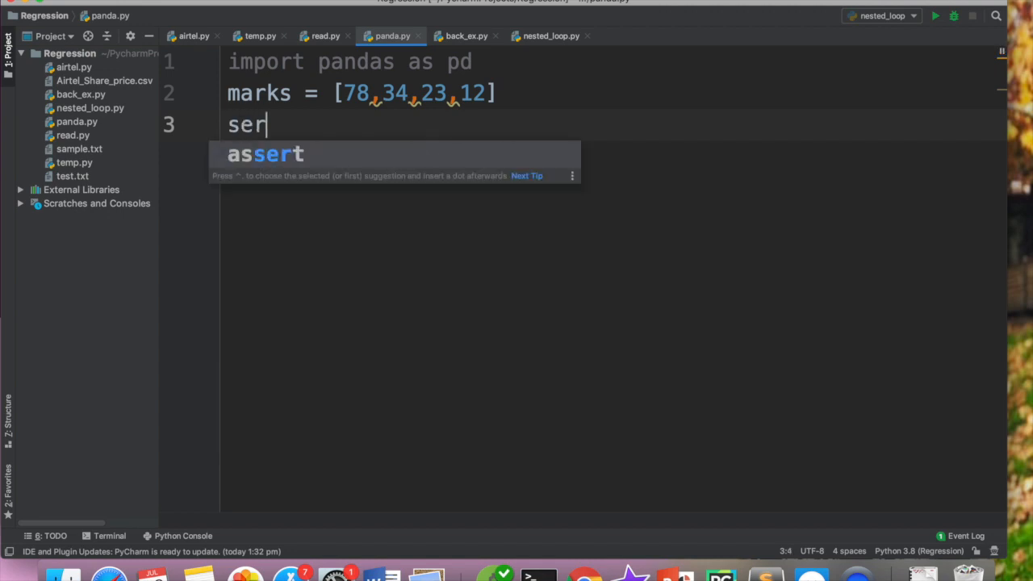
pyautogui.write('ies-')
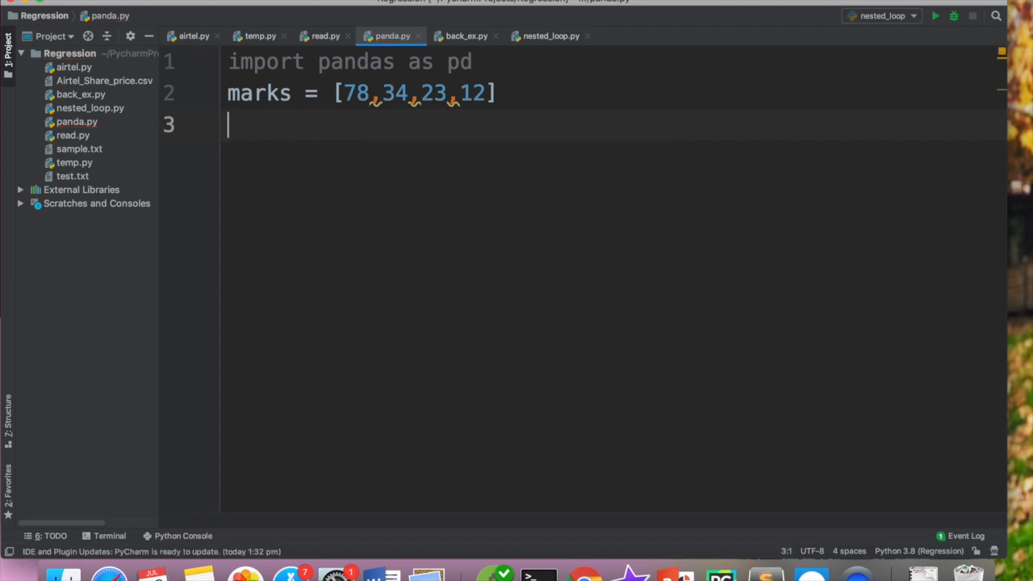
pyautogui.write('marks_')
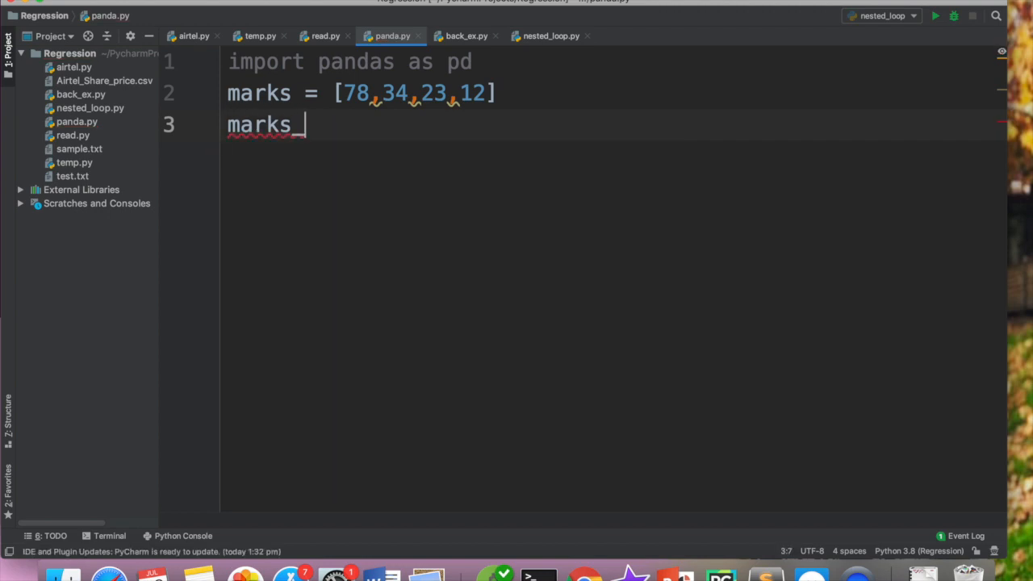
pyautogui.write('series =')
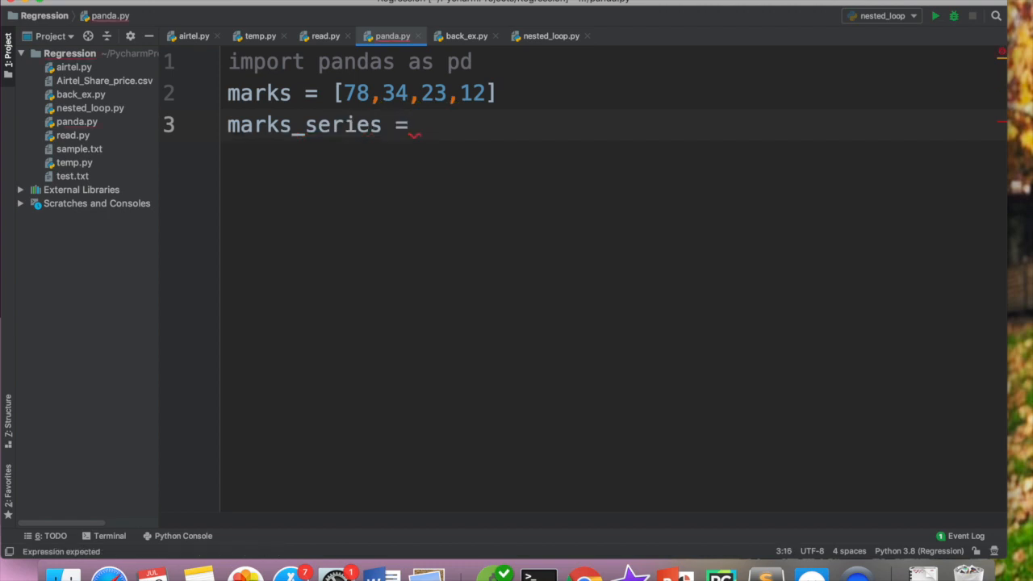
pyautogui.write('pd.')
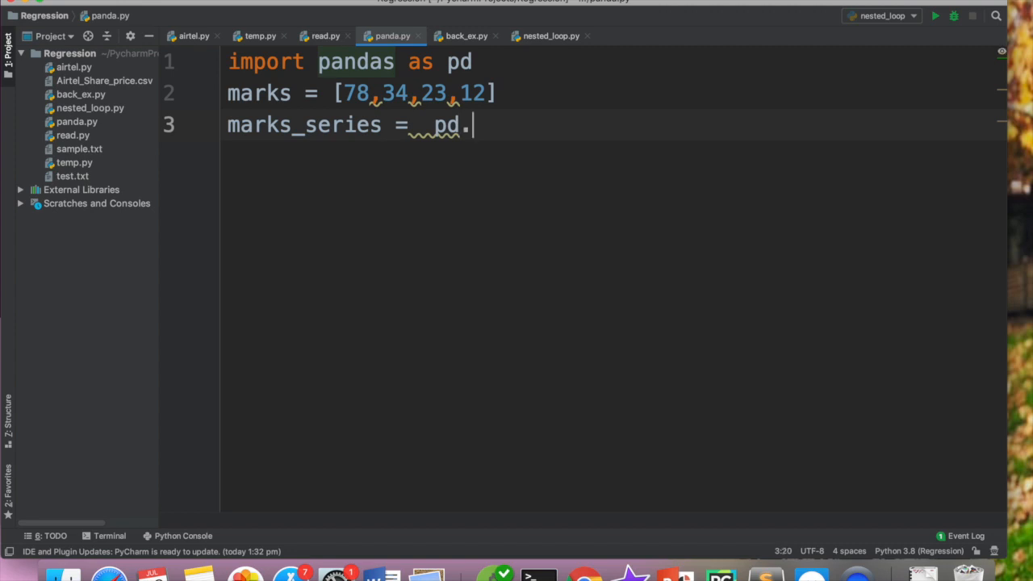
pyautogui.write('Se')
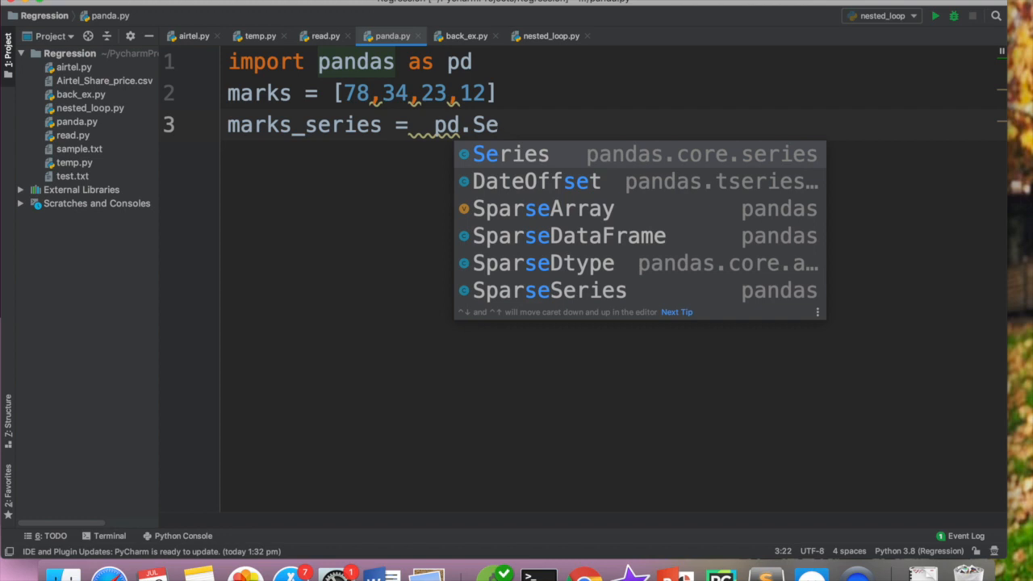
pyautogui.click(510, 153)
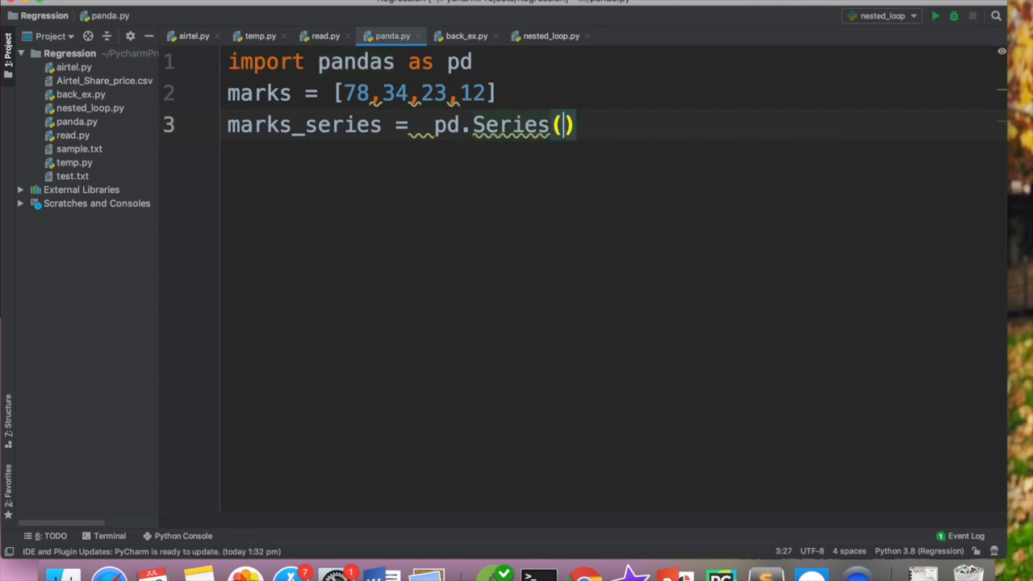
pyautogui.write('marks')
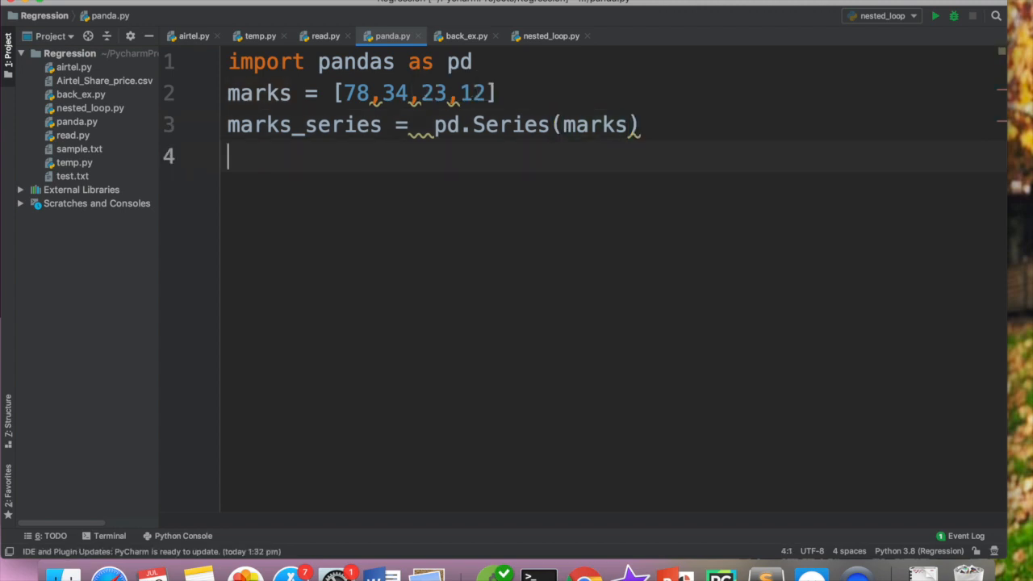
# - Print the 'Created Series is ' heading followed by marks_series
pyautogui.write('print')
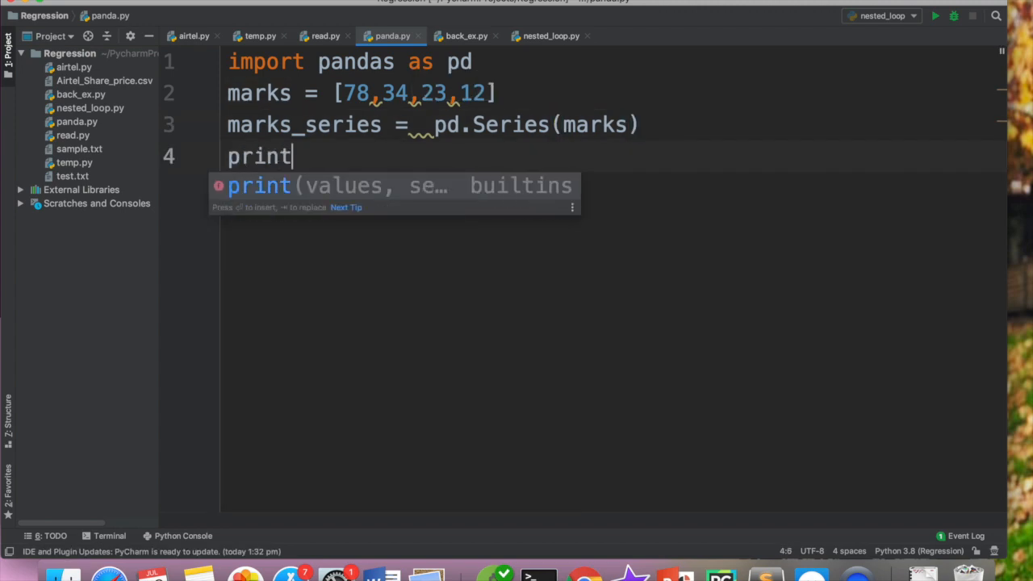
pyautogui.write('("Cr"')
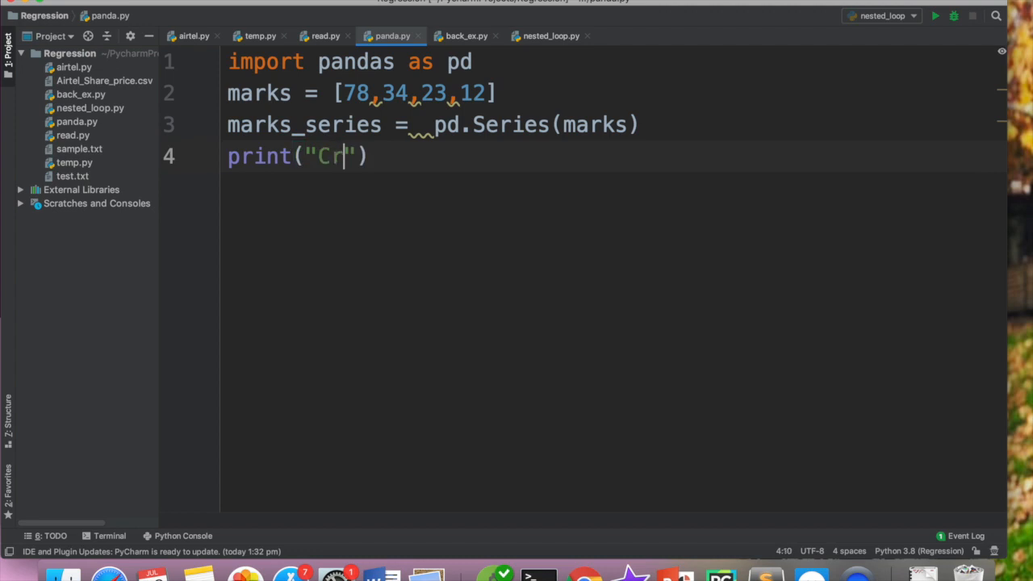
pyautogui.write('eated')
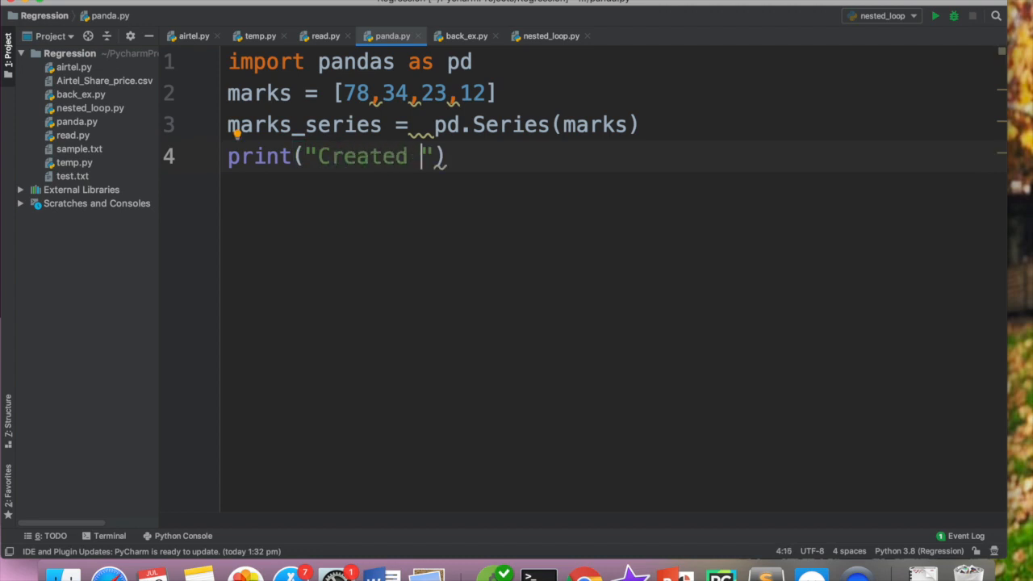
pyautogui.write('Series is')
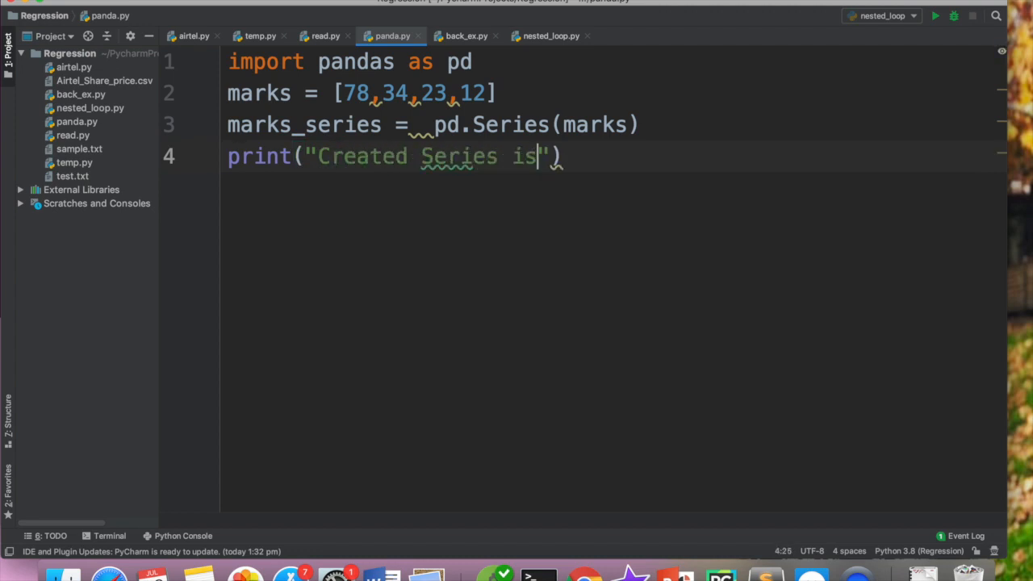
pyautogui.press('enter')
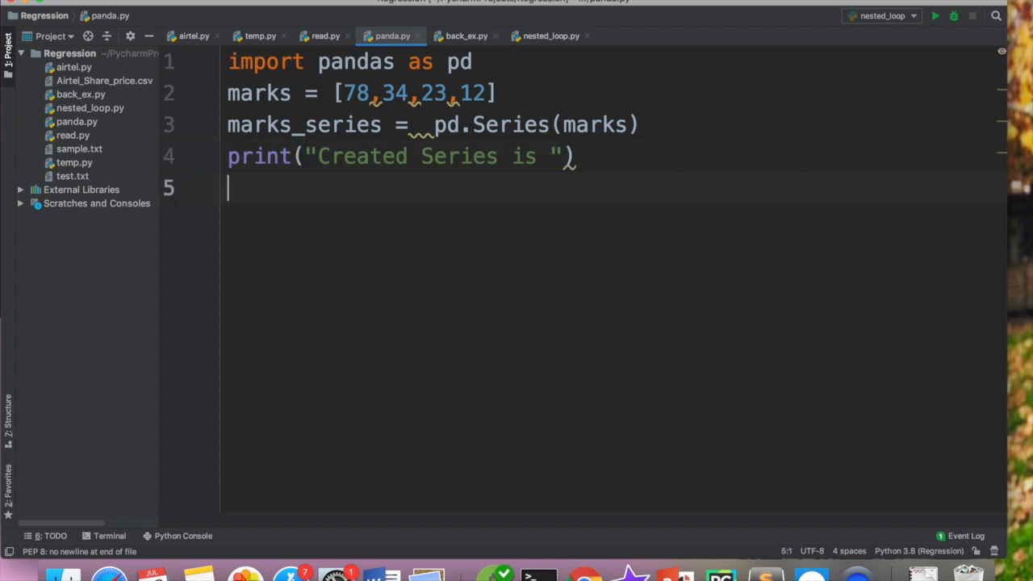
pyautogui.write('print')
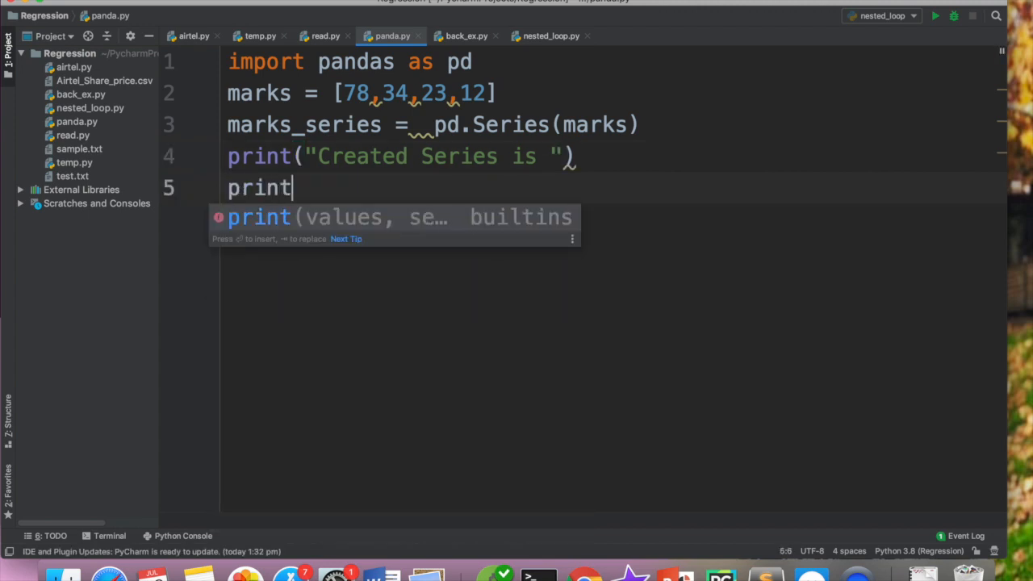
pyautogui.write('(marks_series')
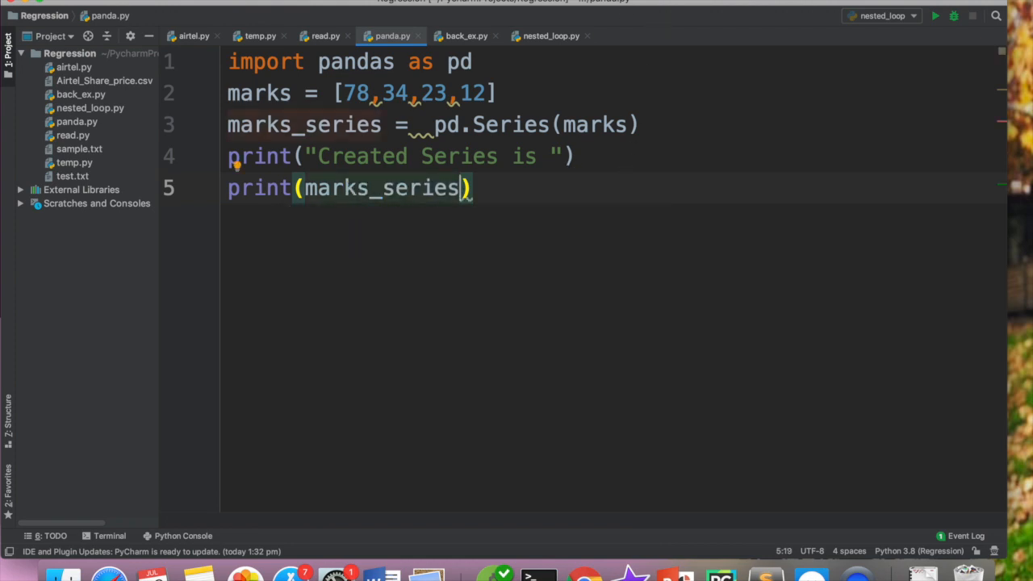
pyautogui.click(77, 121)
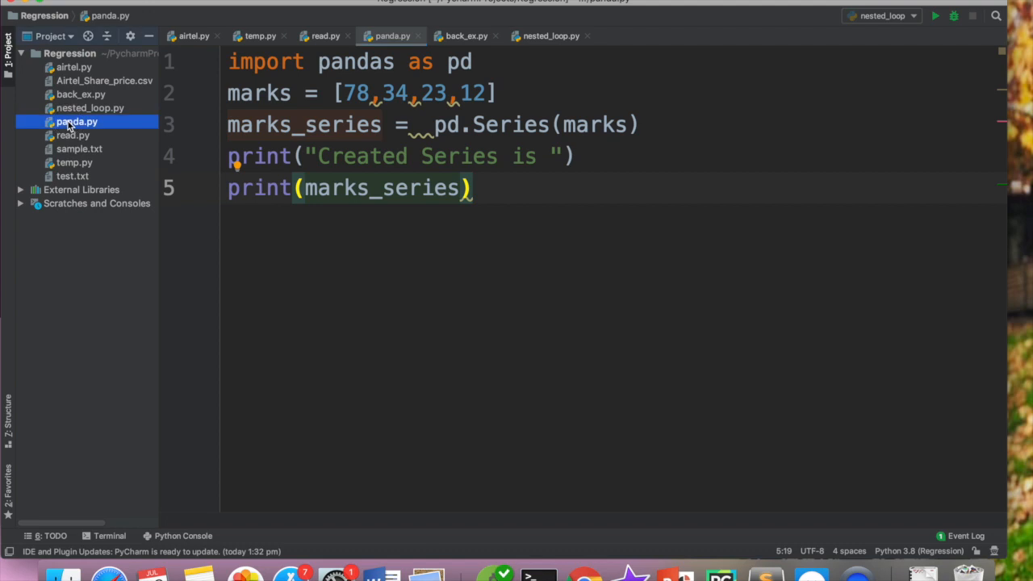
# - Run panda.py from the Project tree context menu to see the int64 Series output
pyautogui.rightClick(77, 121)
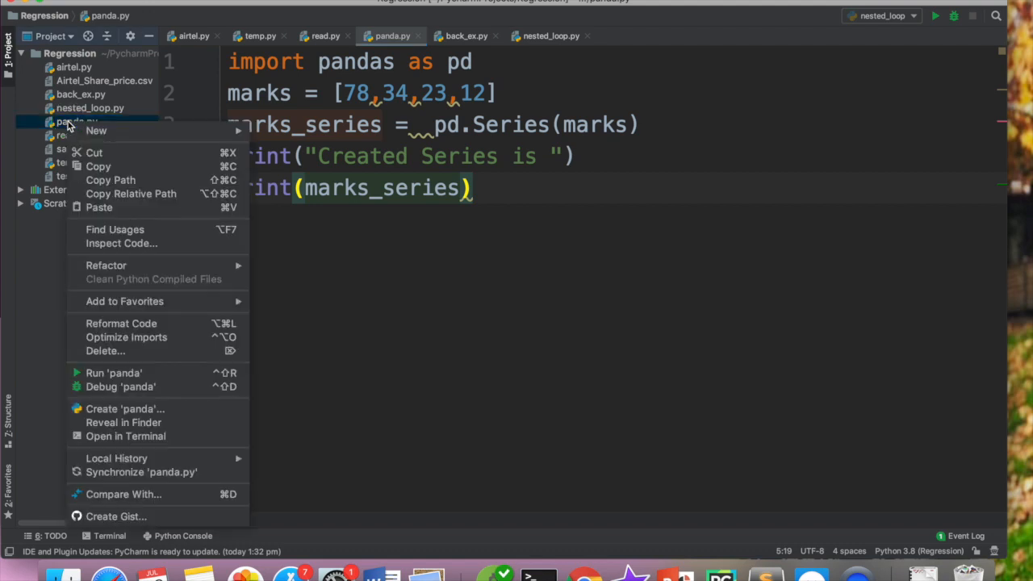
pyautogui.click(113, 371)
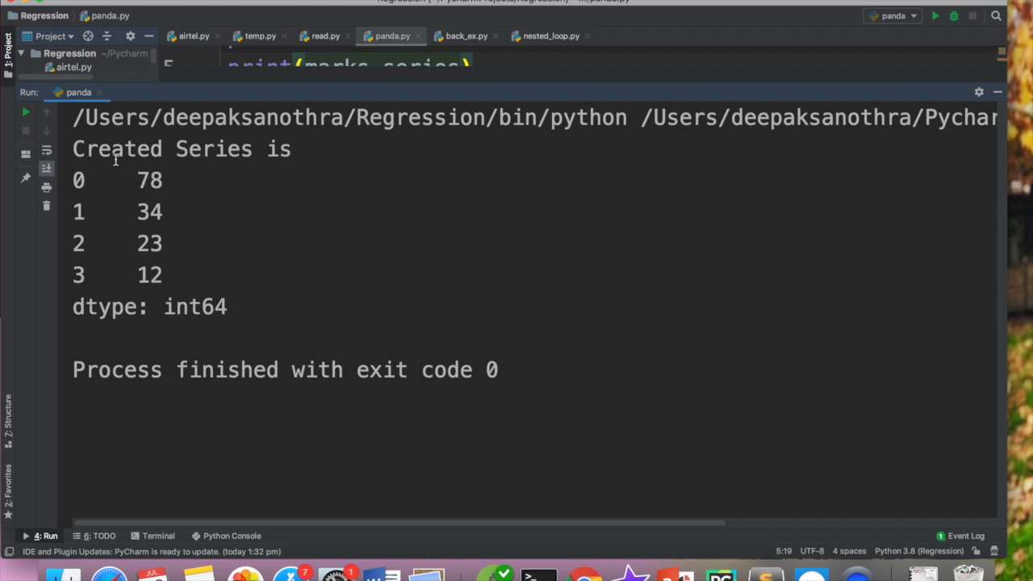
pyautogui.moveTo(84, 175)
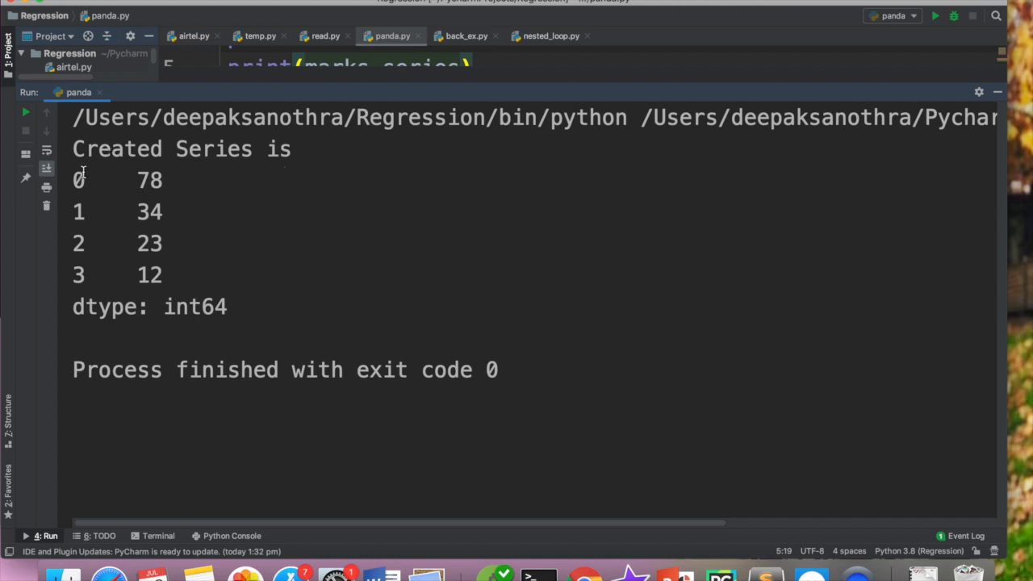
pyautogui.moveTo(92, 200)
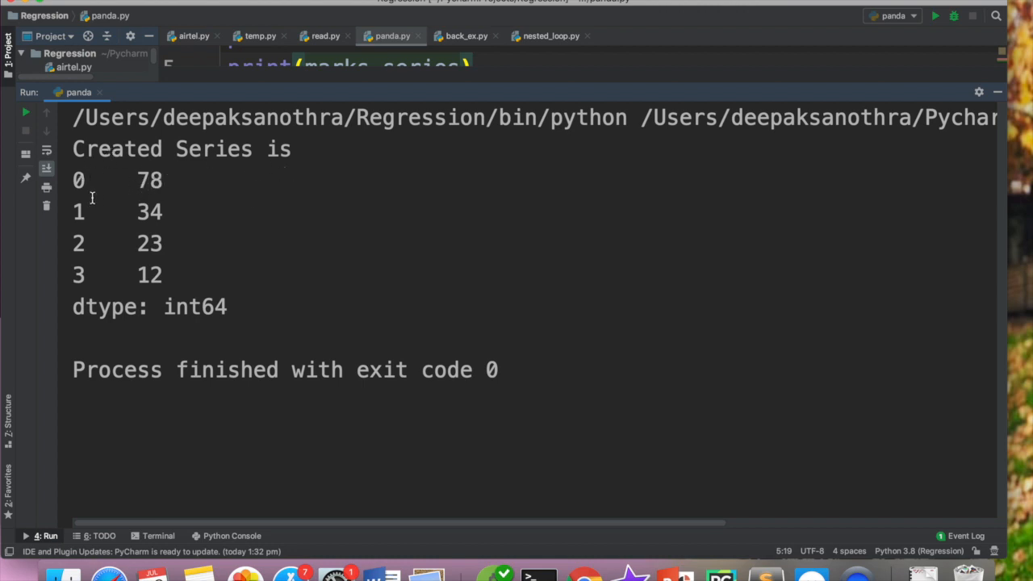
pyautogui.moveTo(149, 288)
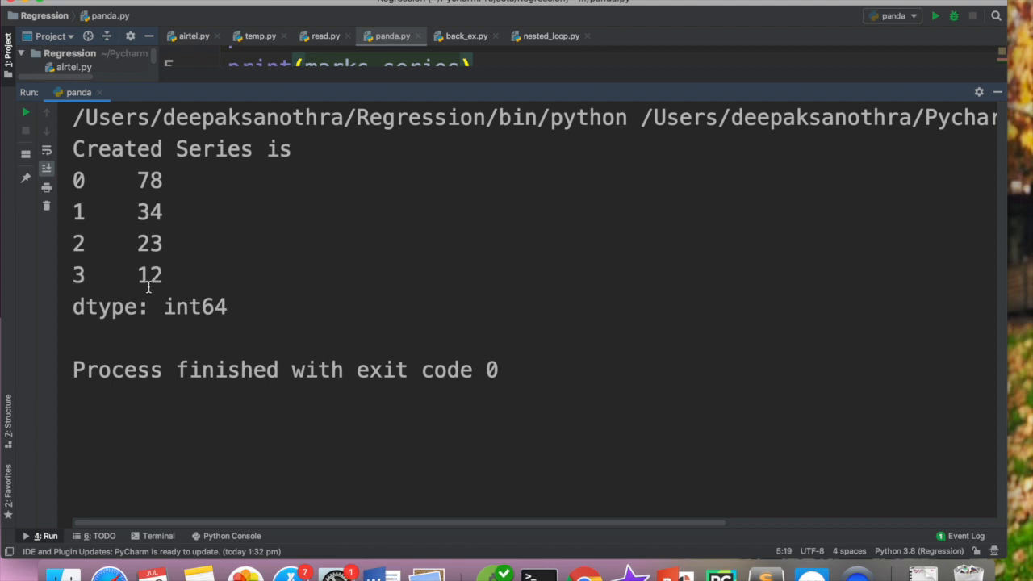
pyautogui.moveTo(218, 243)
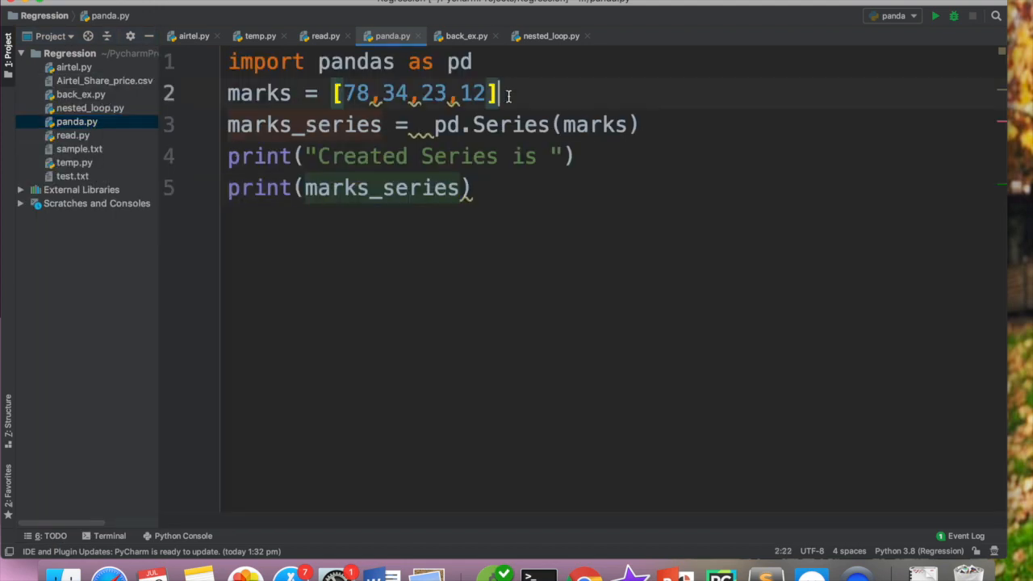
# - Print the 'Original List is ' heading and the raw marks list, then rerun the script
pyautogui.write('print("Orig')
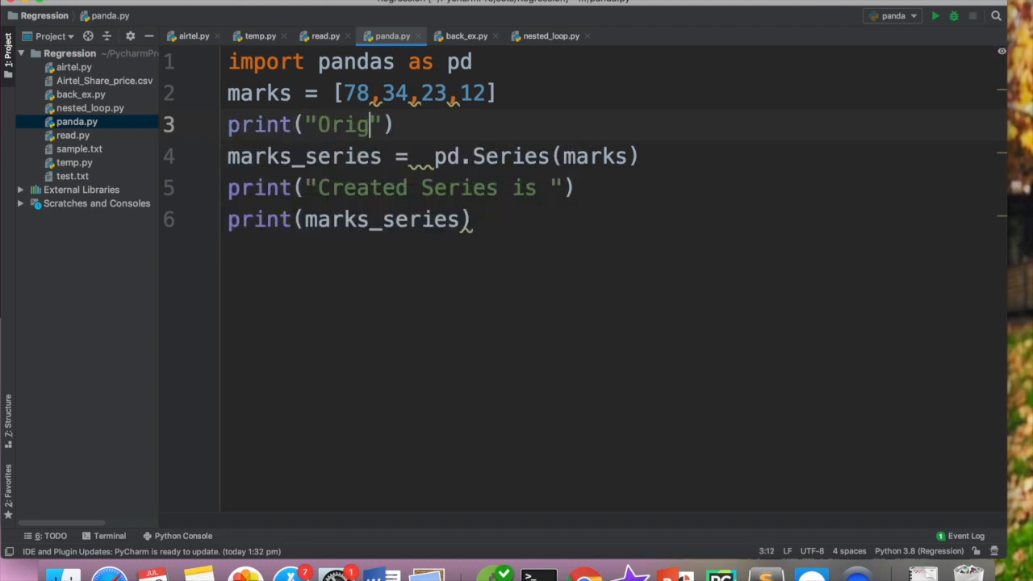
pyautogui.write('inal List is')
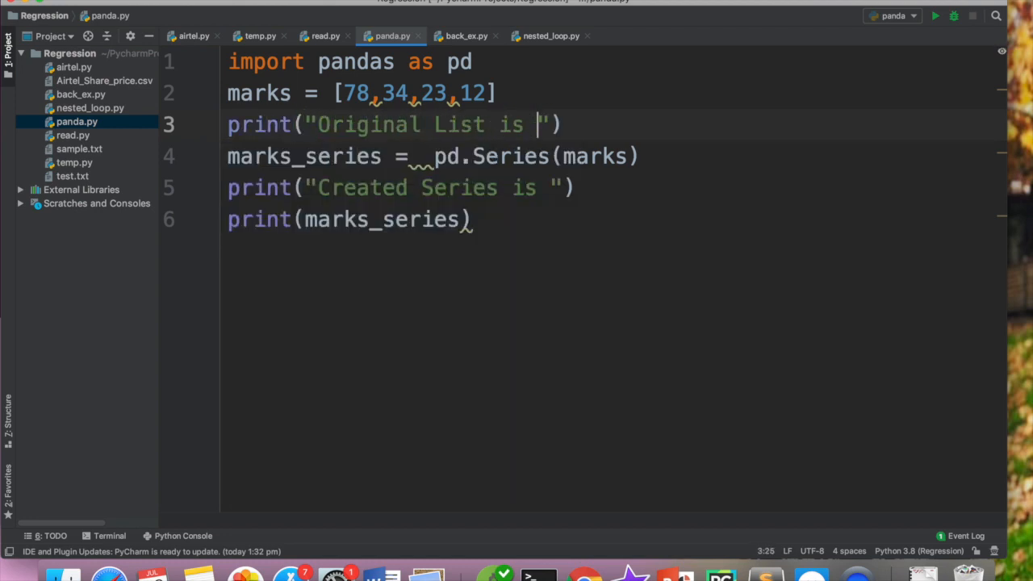
pyautogui.write('prin')
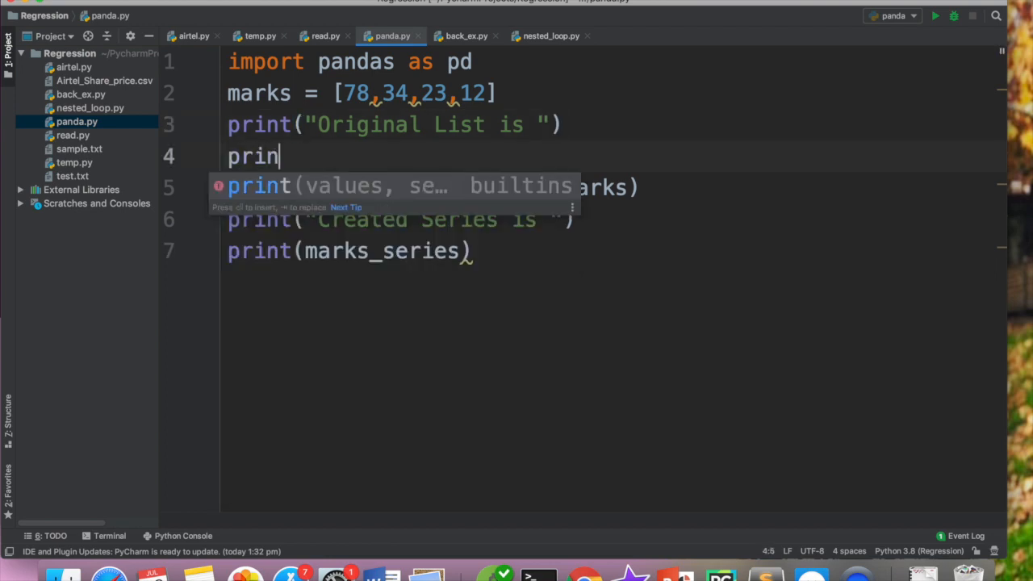
pyautogui.write('(marks')
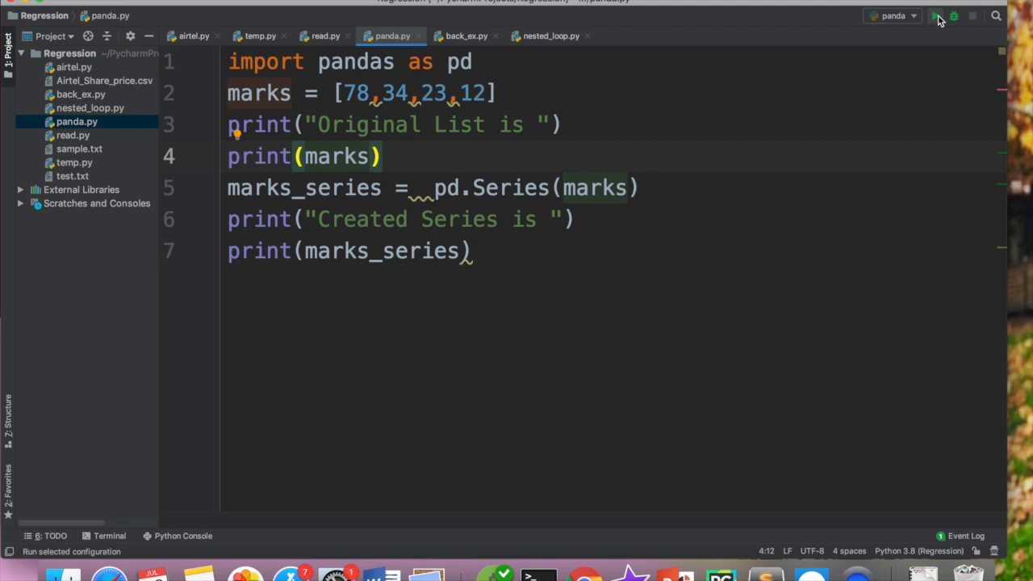
pyautogui.click(936, 16)
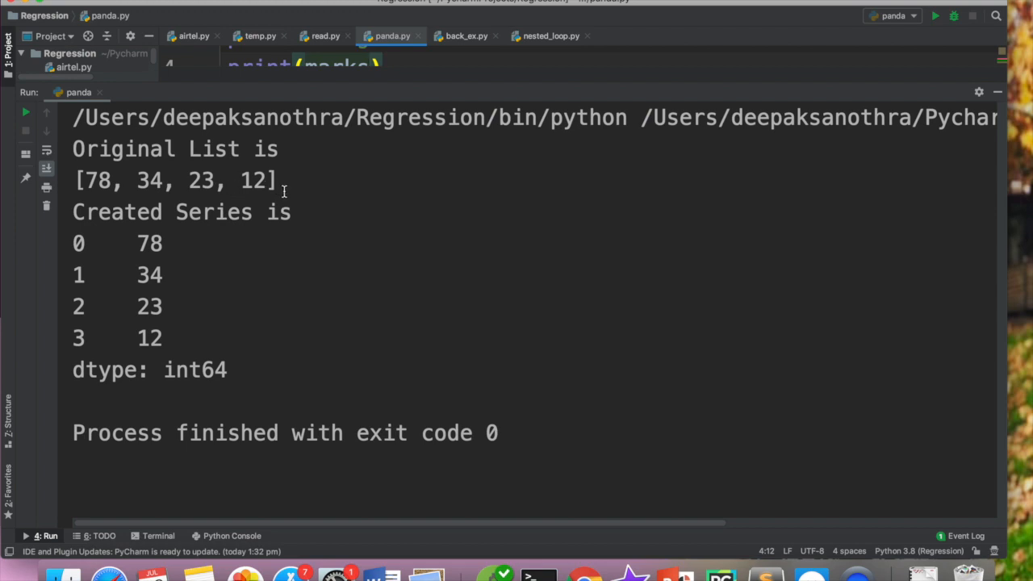
pyautogui.moveTo(300, 185)
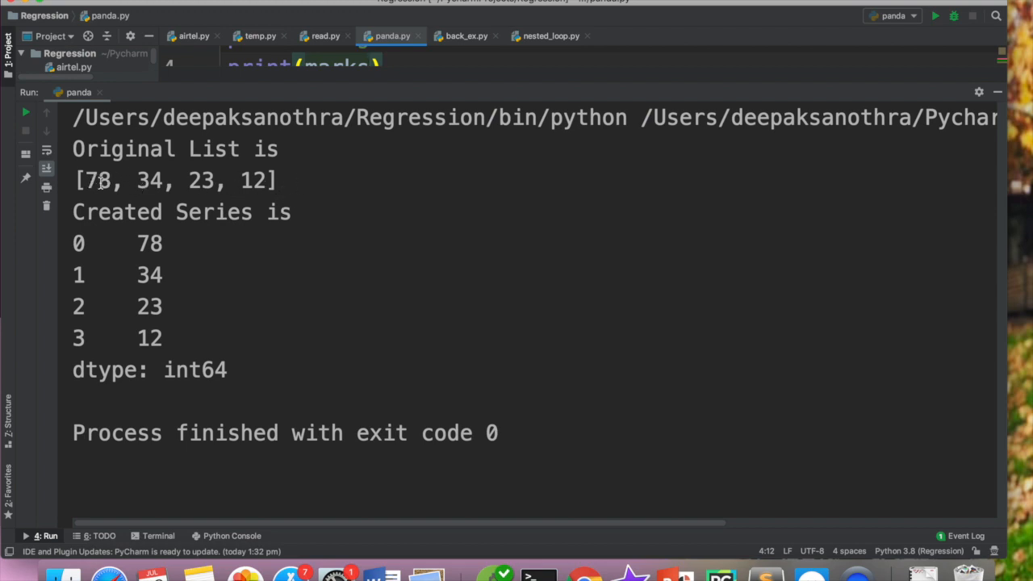
pyautogui.moveTo(207, 192)
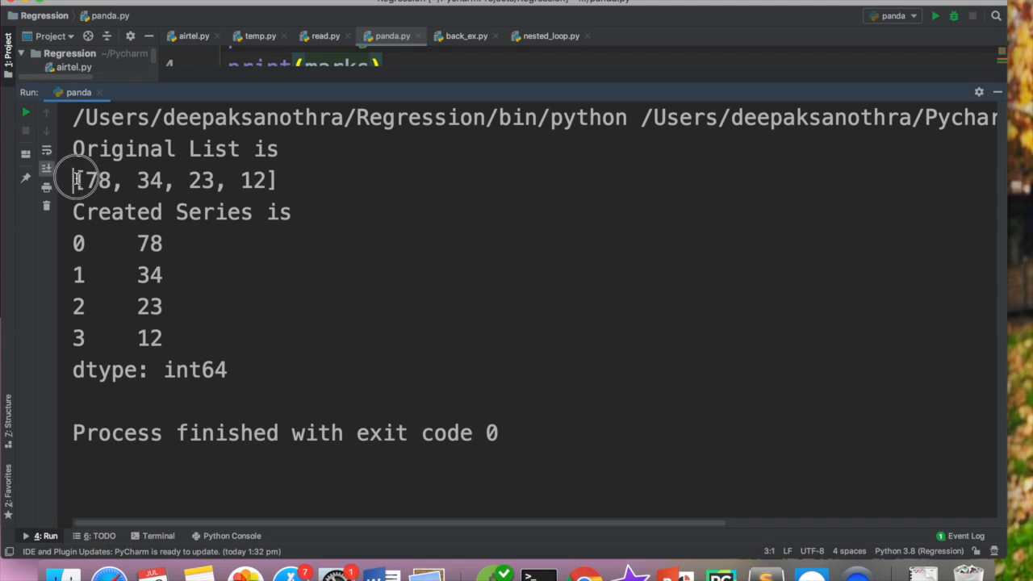
# - Highlight the printed original list and the Series rows in the Run output
pyautogui.moveTo(73, 181); pyautogui.dragTo(276, 180)
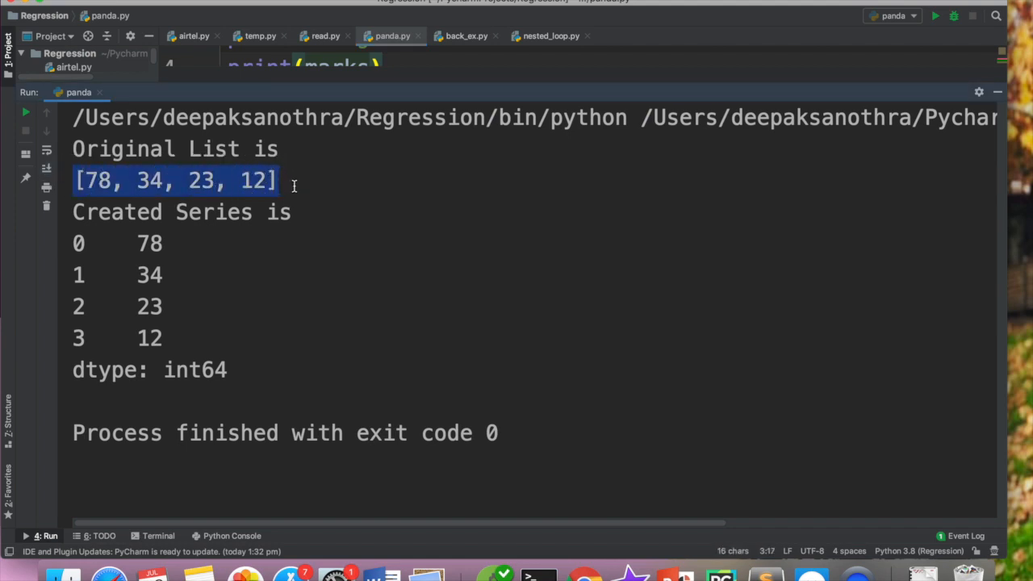
pyautogui.moveTo(126, 225)
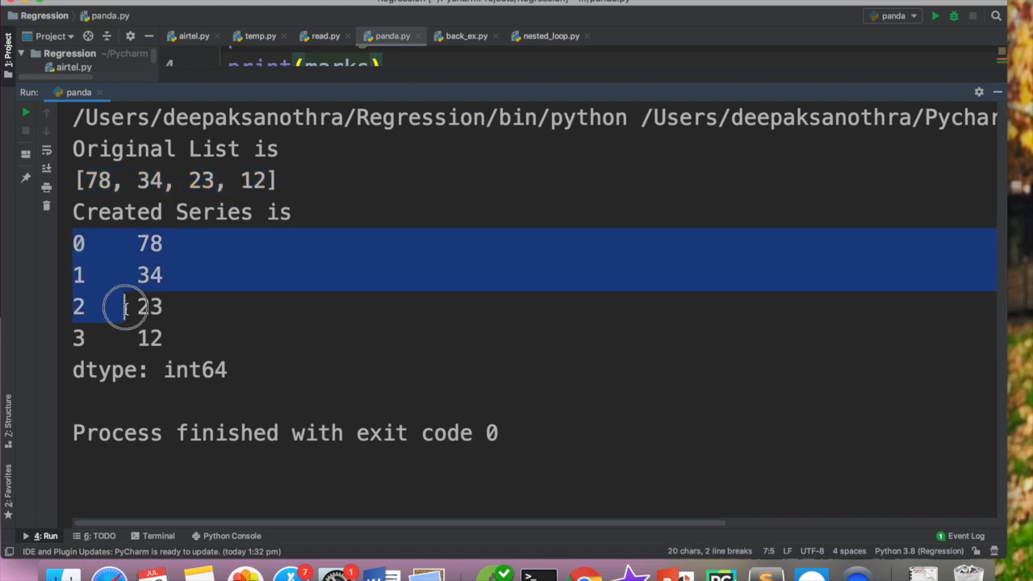
pyautogui.moveTo(126, 307); pyautogui.dragTo(161, 339)
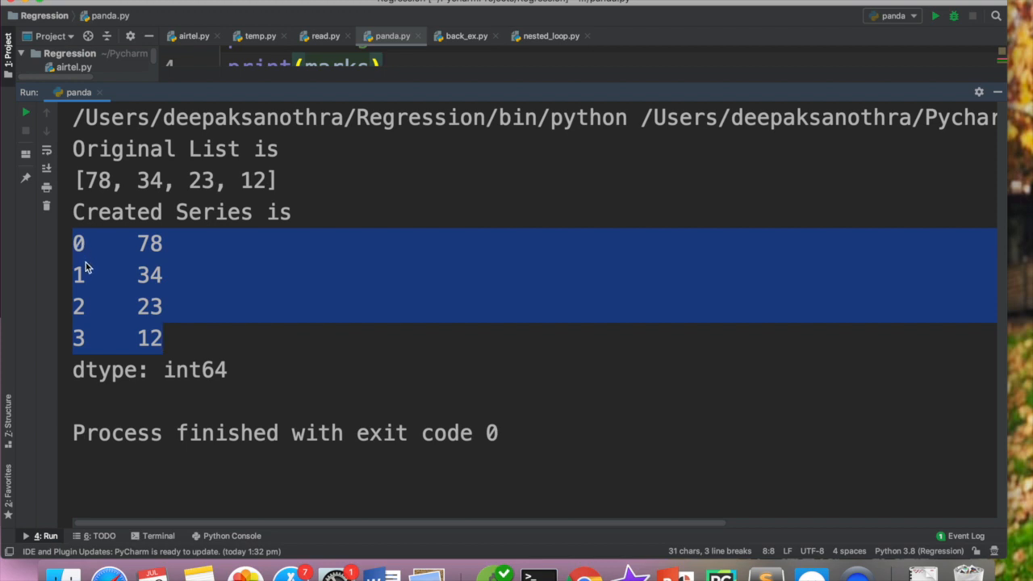
pyautogui.moveTo(79, 313)
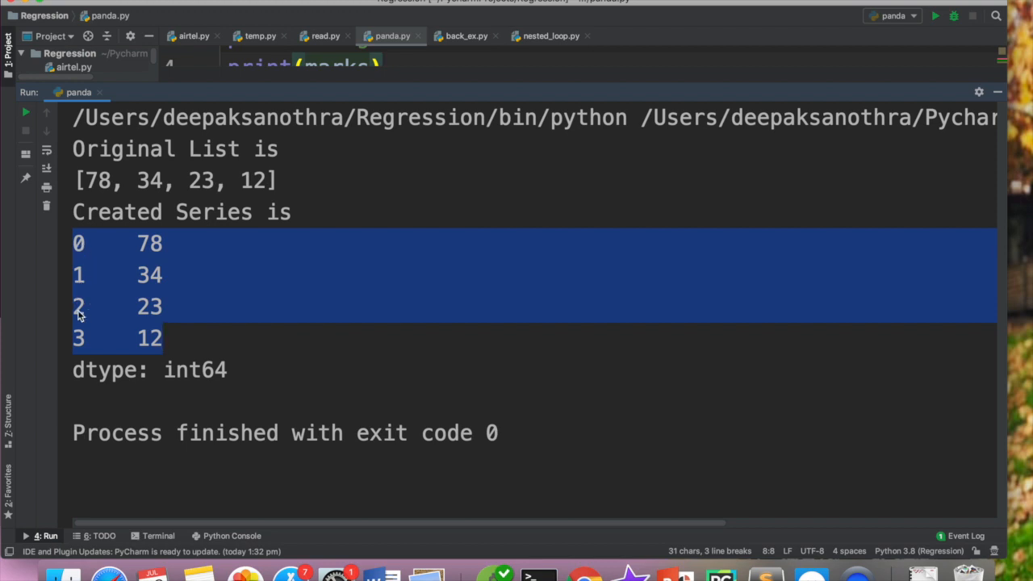
pyautogui.moveTo(84, 309)
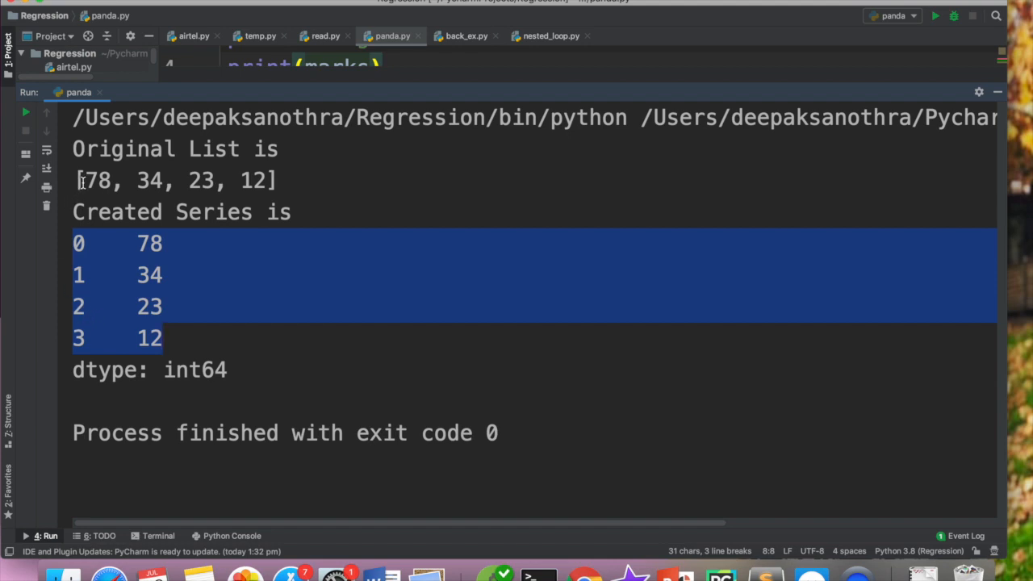
pyautogui.moveTo(81, 352)
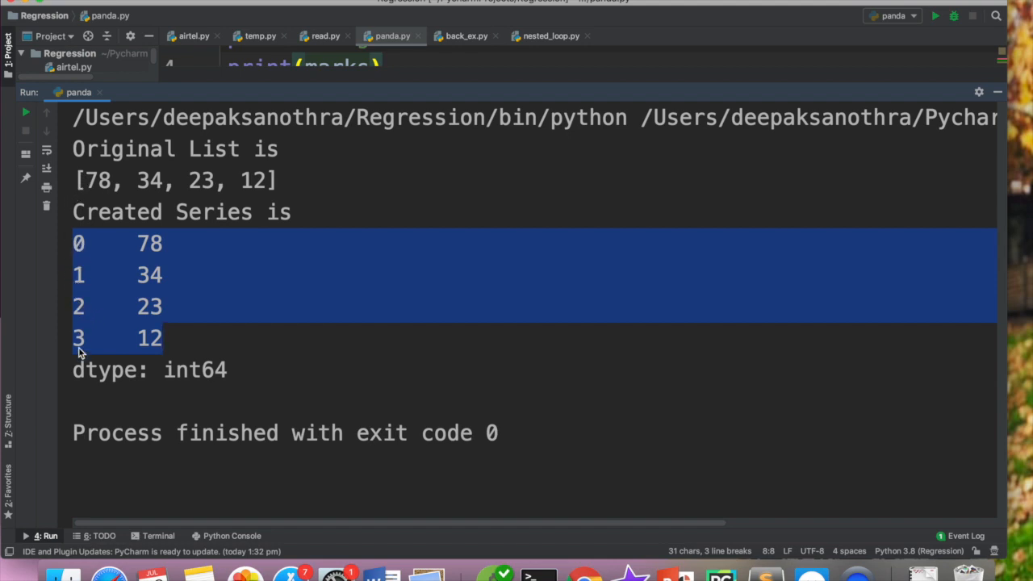
pyautogui.moveTo(78, 332)
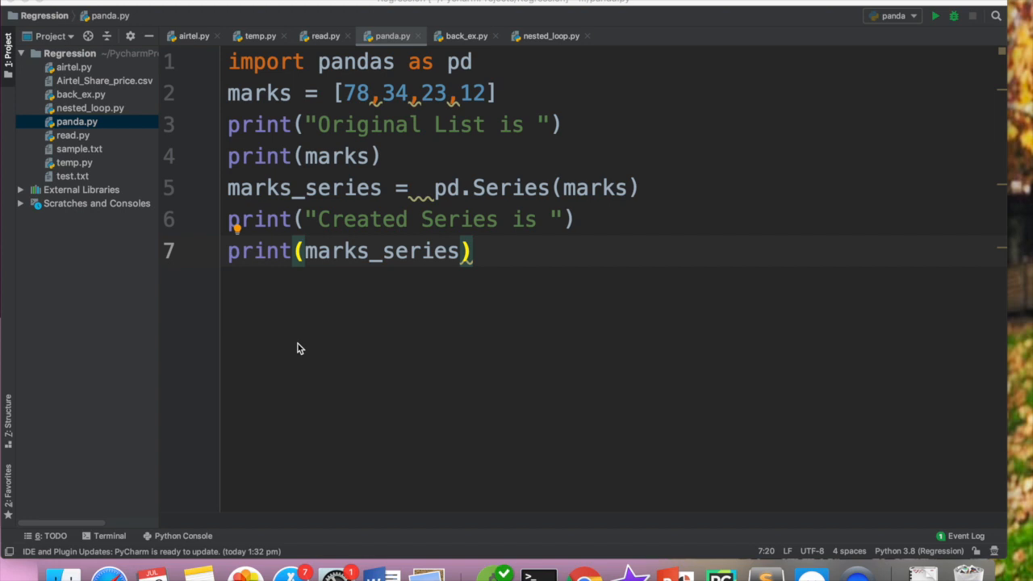
pyautogui.moveTo(248, 104)
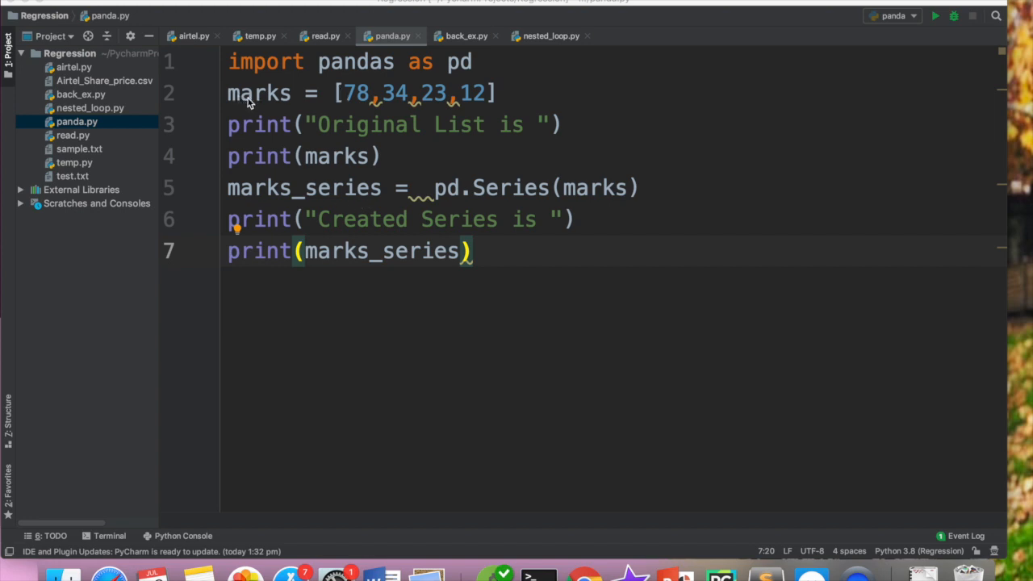
pyautogui.moveTo(513, 92)
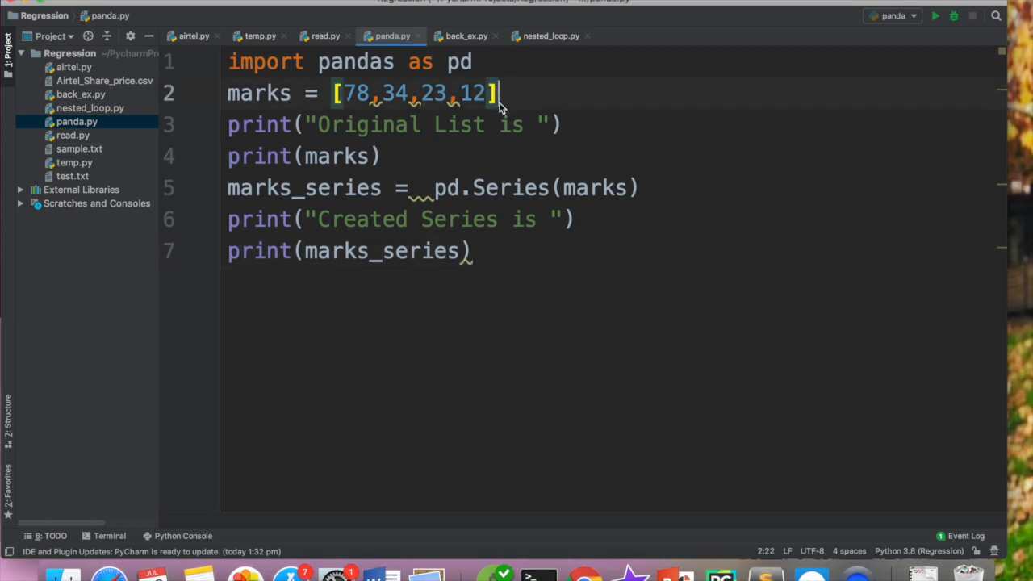
# - Replace the marks code with even_series from [2,4,6,8,10] and print even_series
pyautogui.click(410, 92)
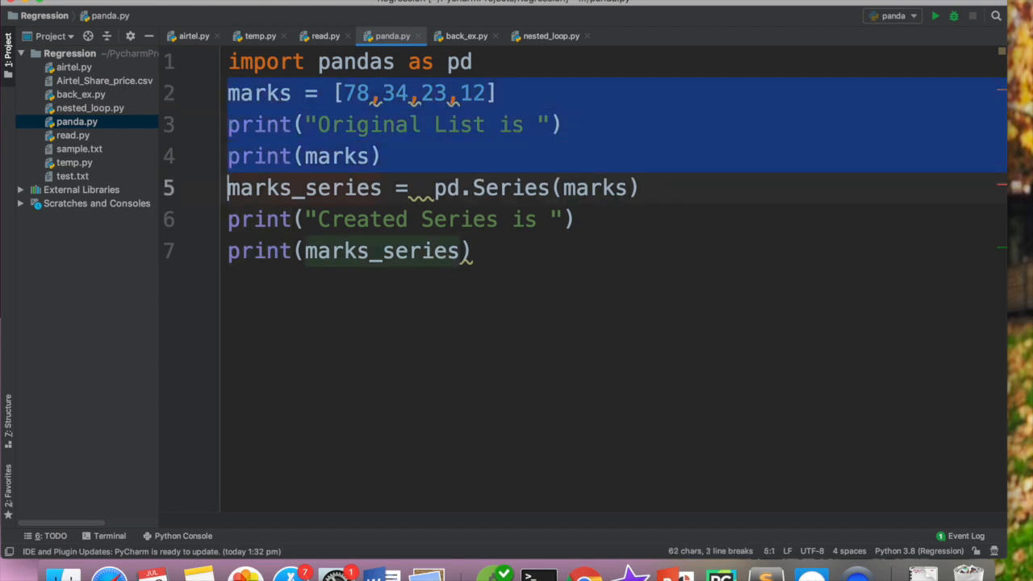
pyautogui.press('Delete')
pyautogui.write('even')
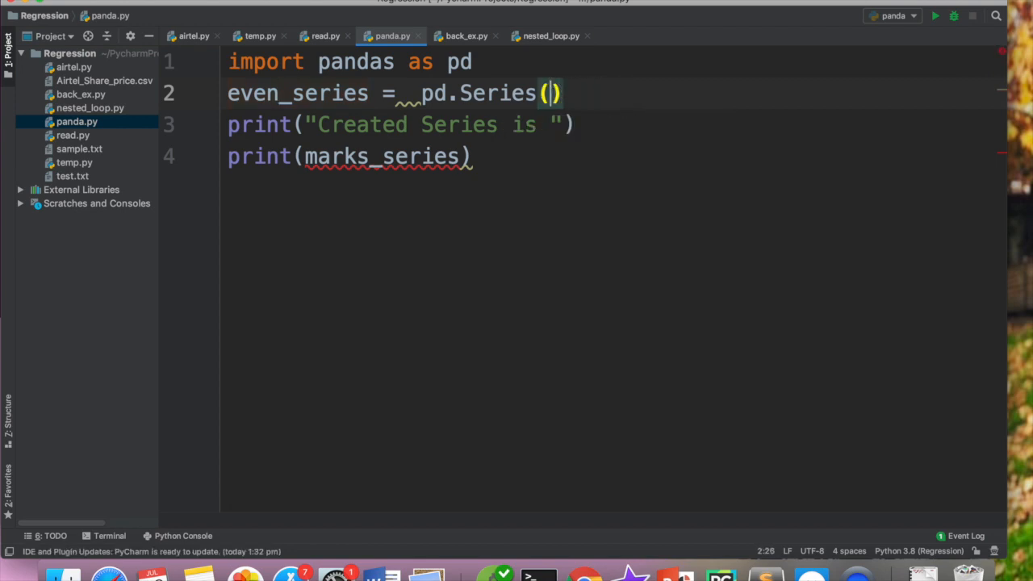
pyautogui.write('[2,')
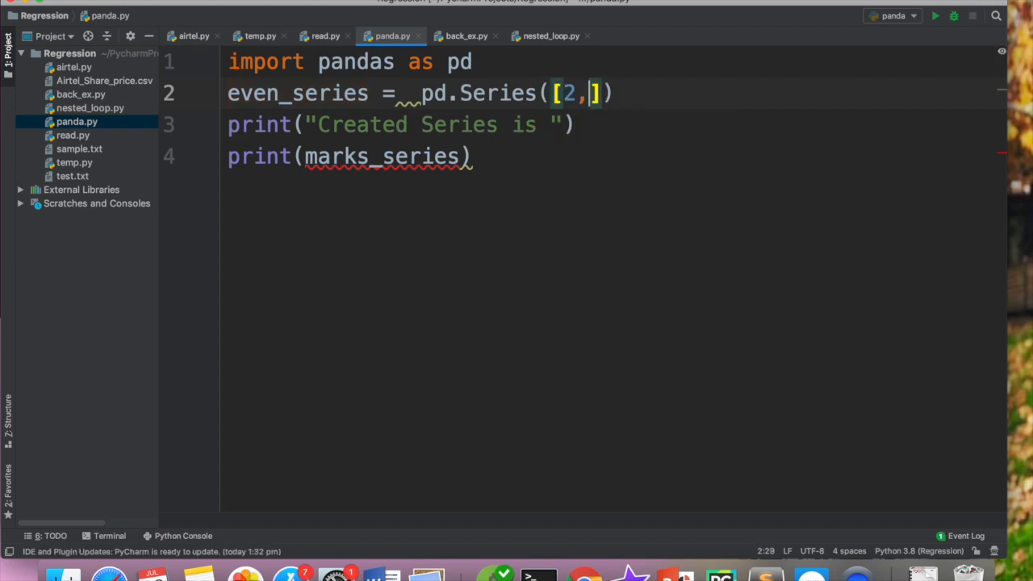
pyautogui.write('4,6,8')
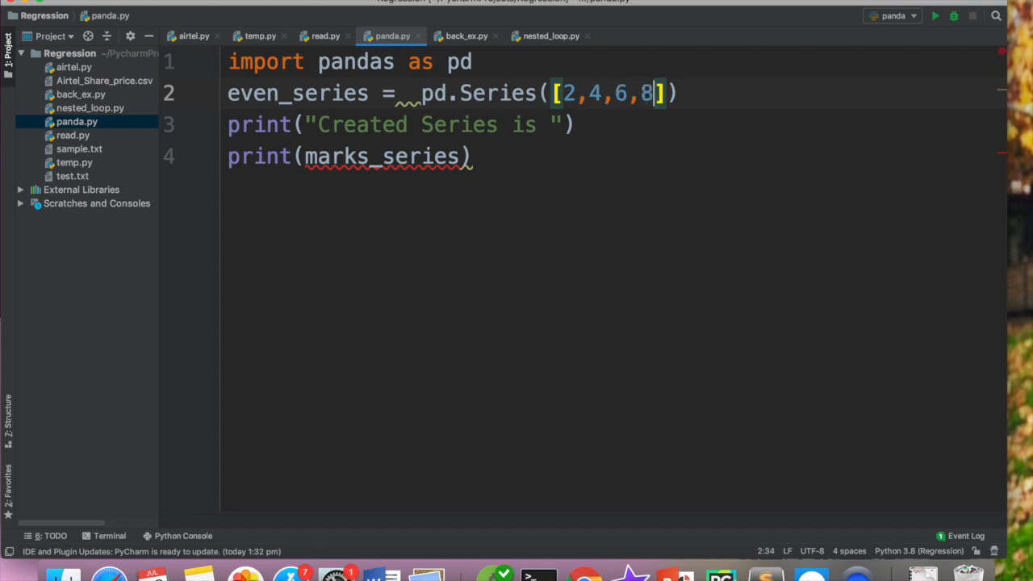
pyautogui.write(',10')
pyautogui.click(352, 157)
pyautogui.write('eve')
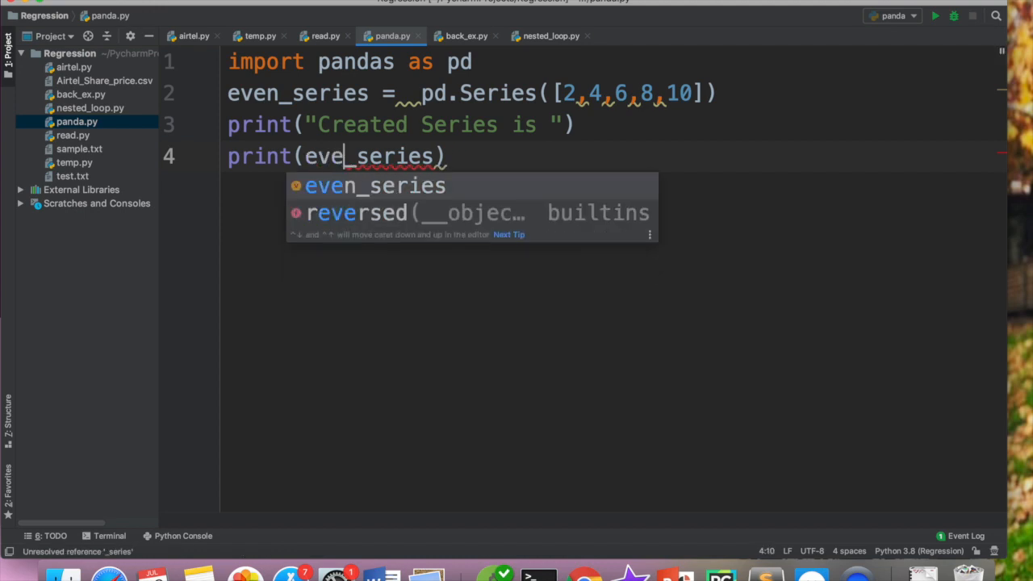
pyautogui.press('Tab')
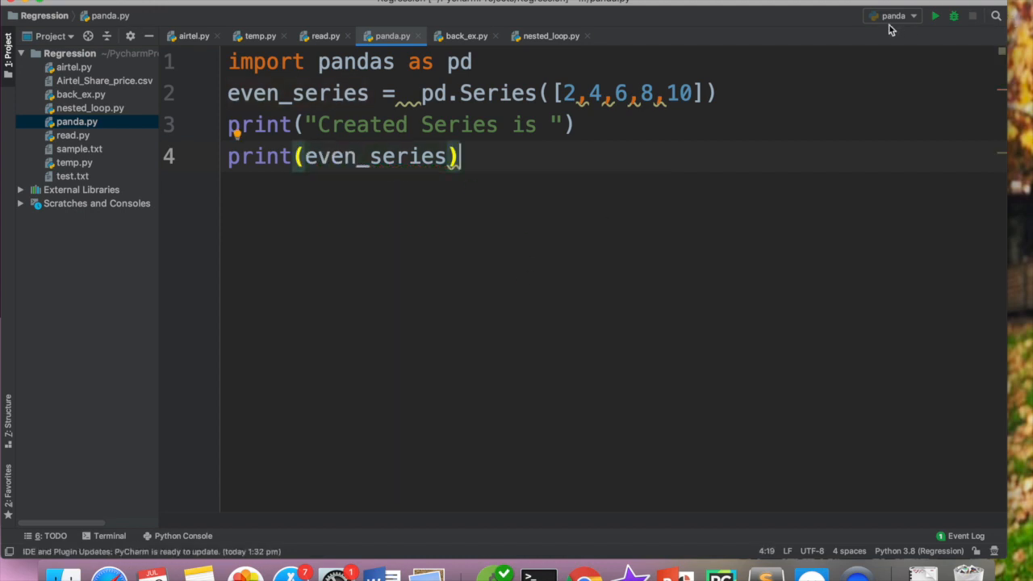
pyautogui.click(935, 16)
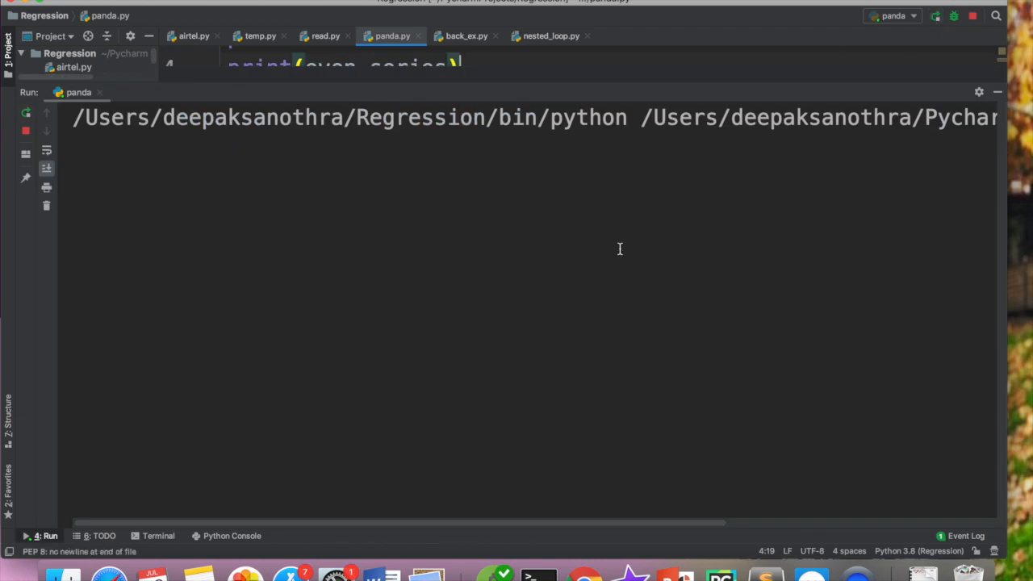
pyautogui.click(935, 16)
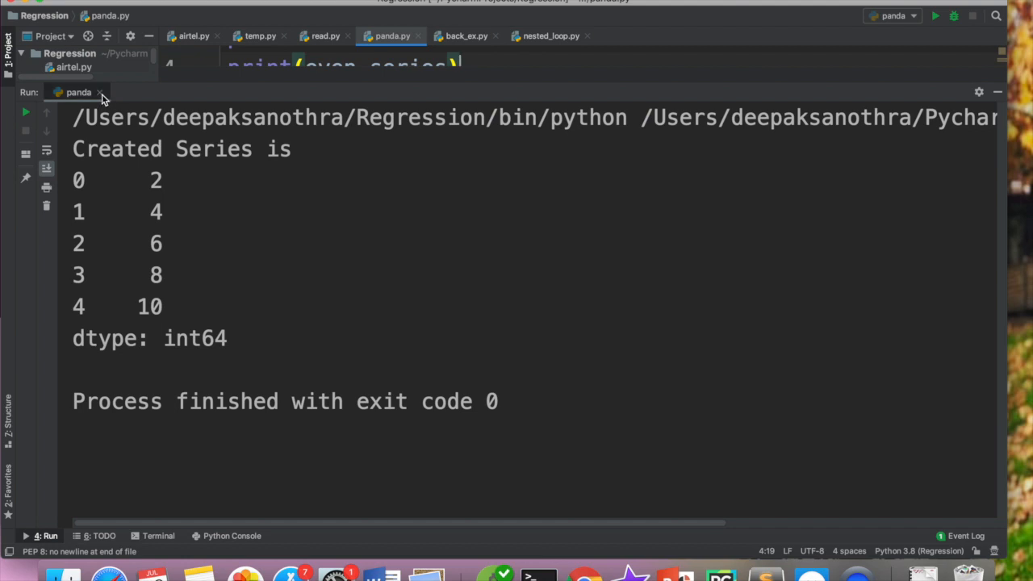
pyautogui.moveTo(98, 92)
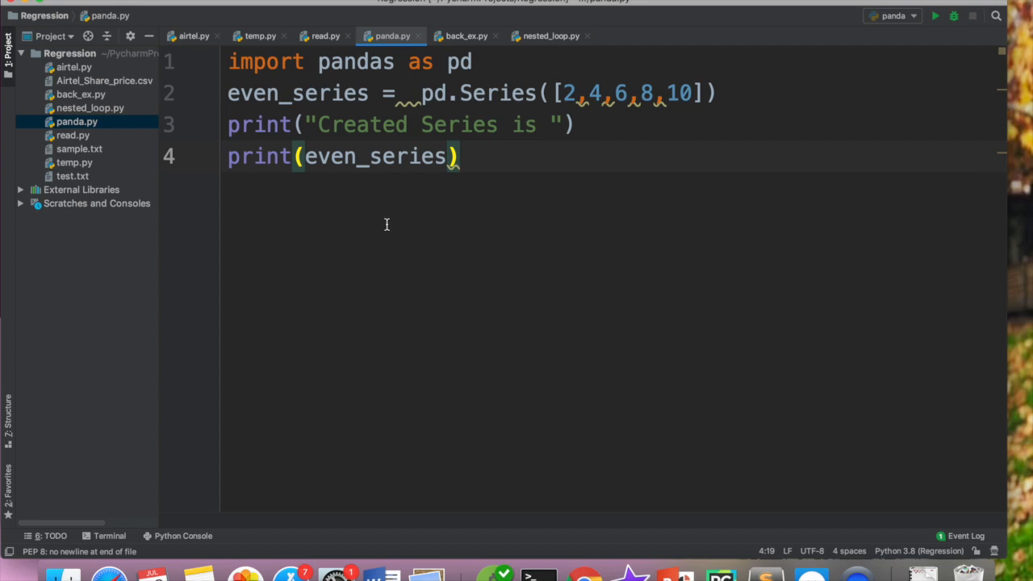
pyautogui.moveTo(707, 103)
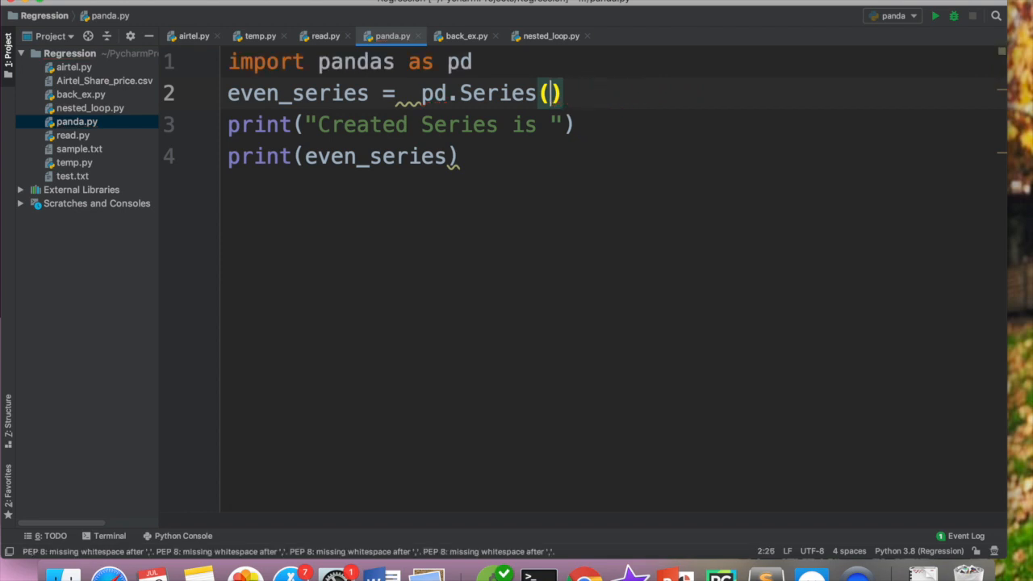
# - Source even_series from range(2,21,2) instead of the literal list
pyautogui.write('range')
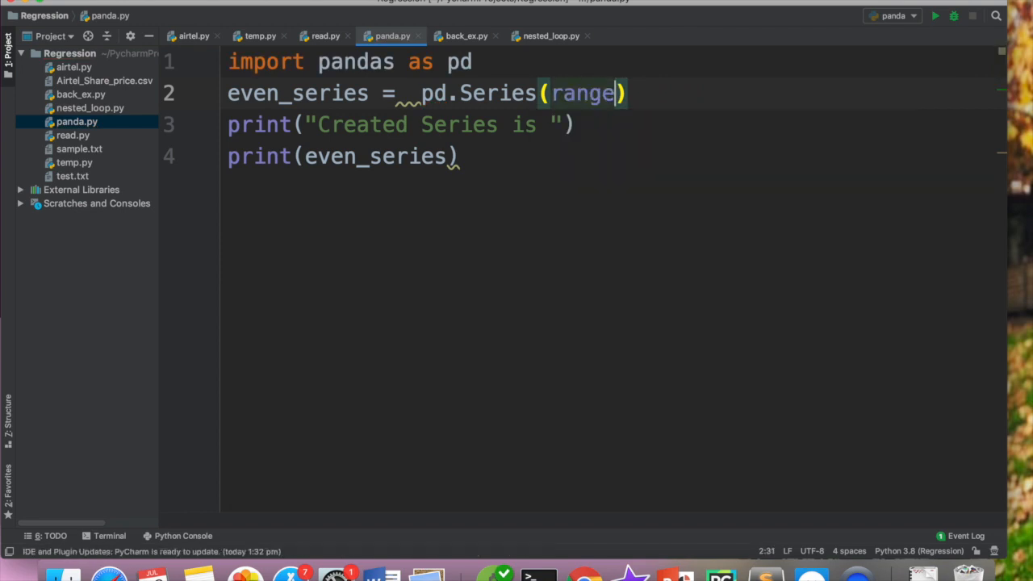
pyautogui.write('(2,21,')
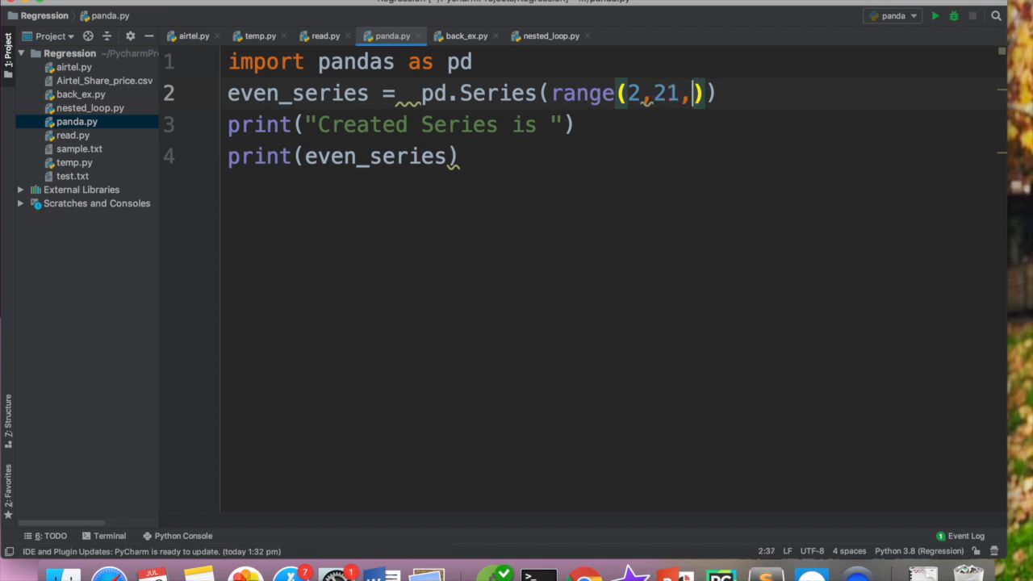
pyautogui.write('2')
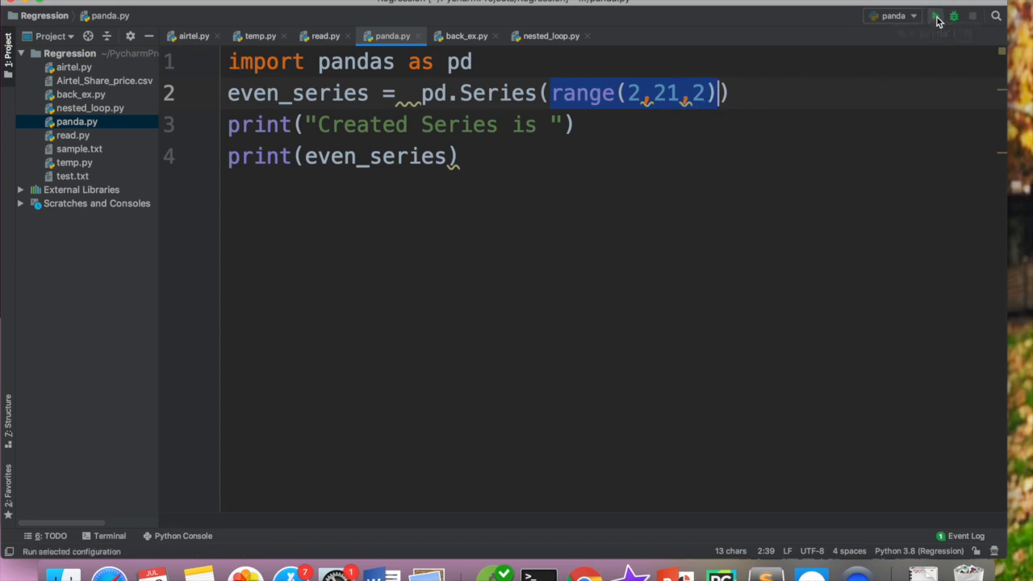
pyautogui.click(934, 16)
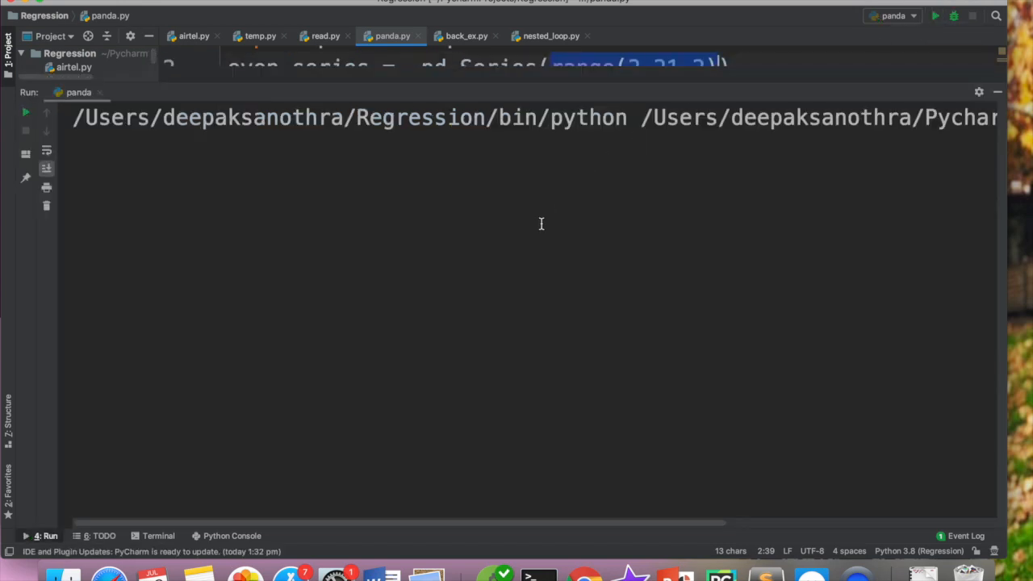
pyautogui.click(26, 112)
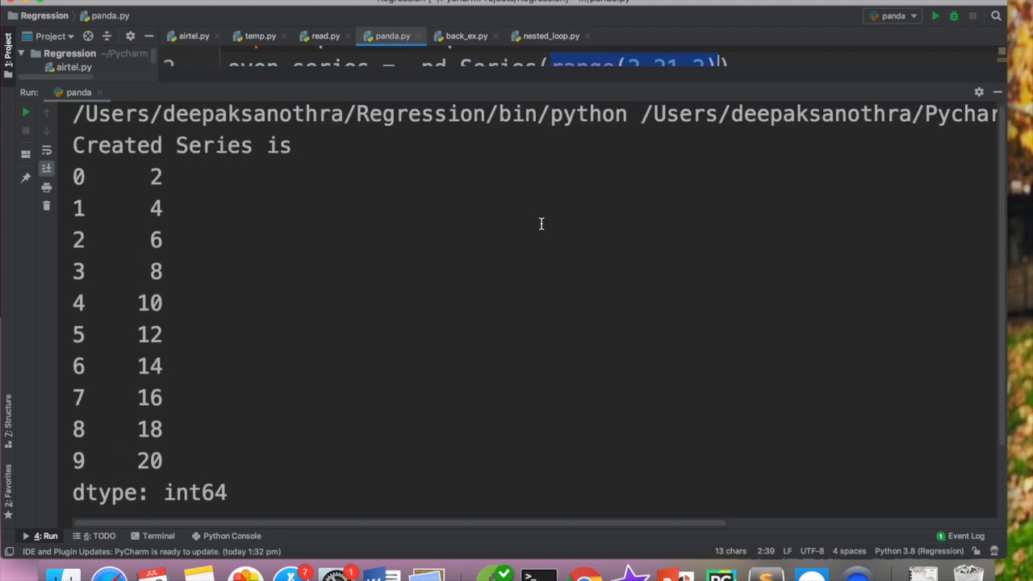
pyautogui.moveTo(585, 106)
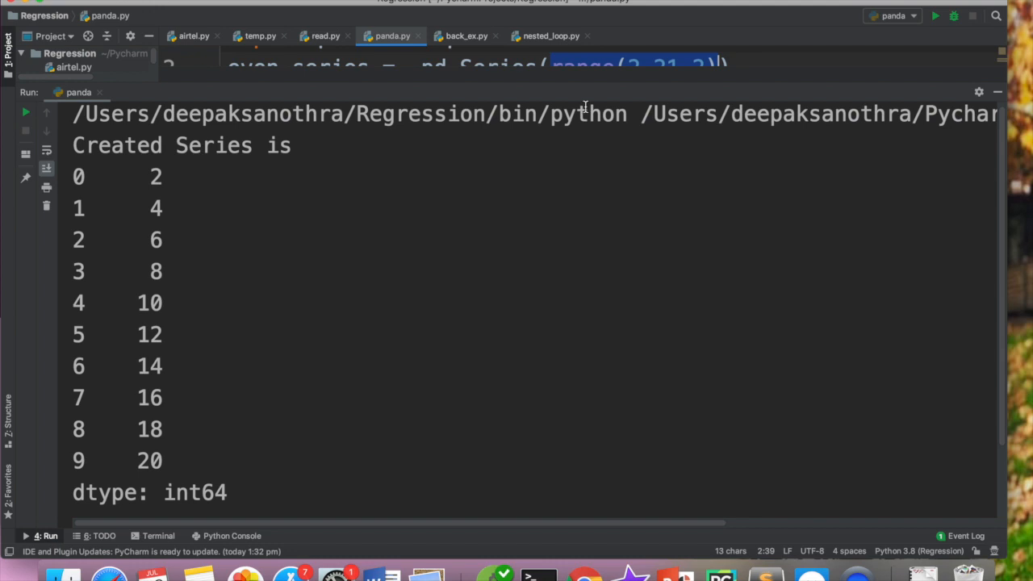
pyautogui.moveTo(616, 66)
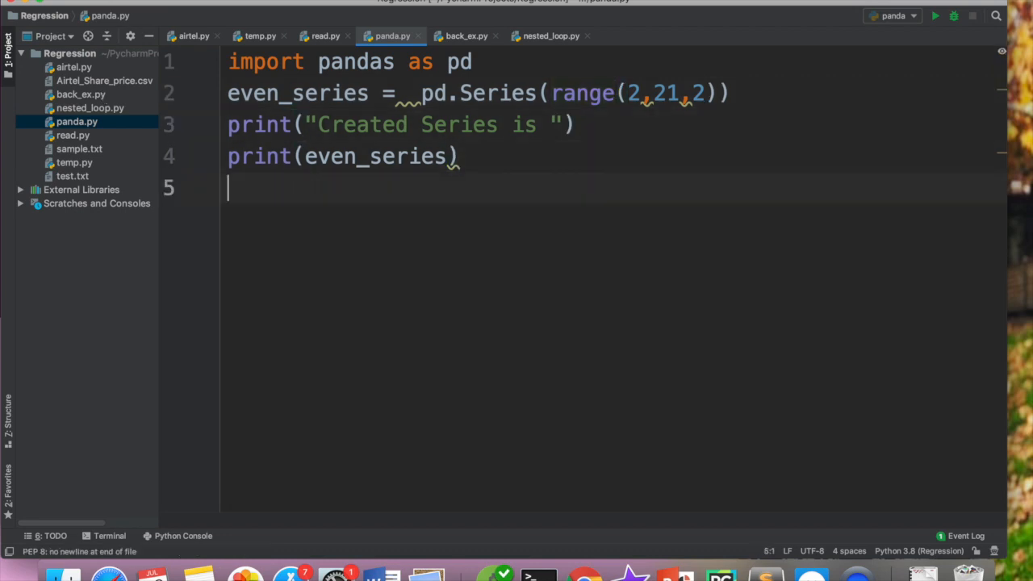
# - Define names = pd.Series(["Aarav","Rahul","Kabir","Anjali"])
pyautogui.press('enter')
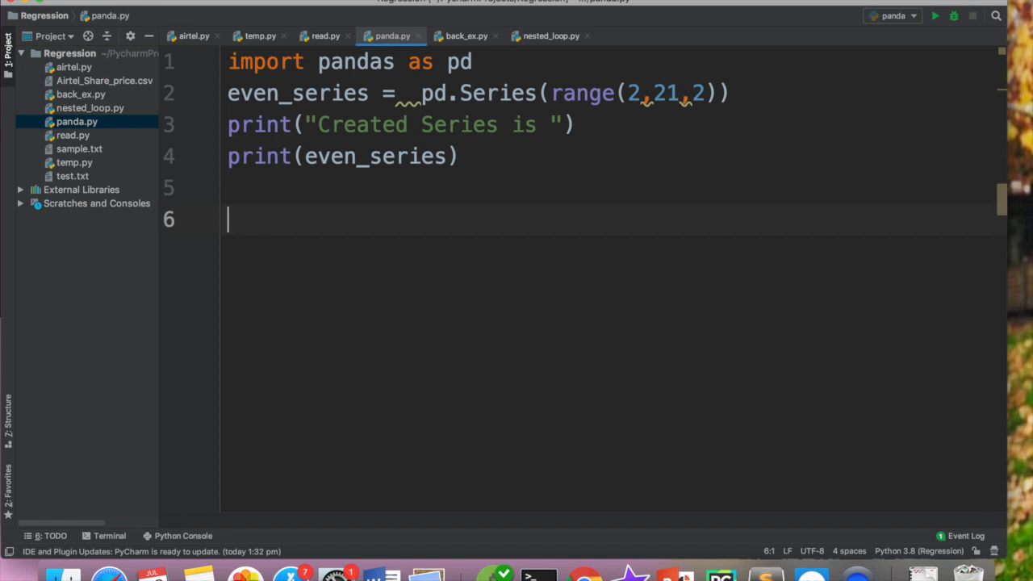
pyautogui.write('nam')
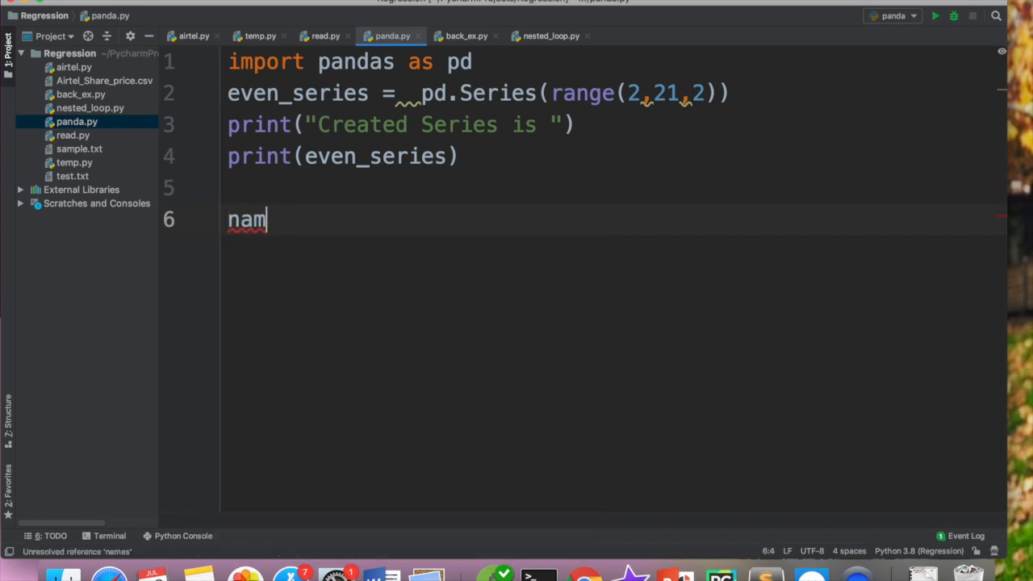
pyautogui.write('es =')
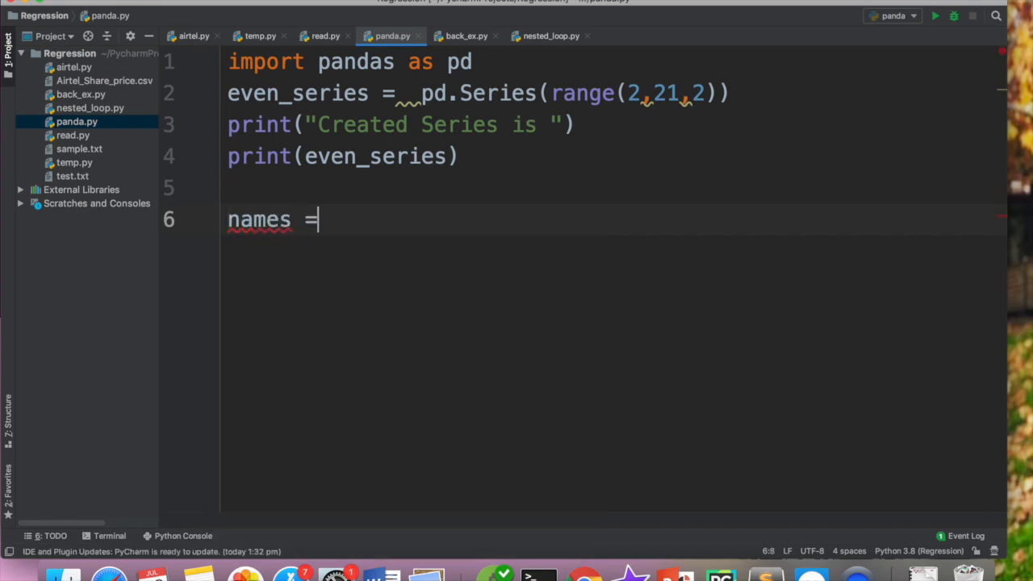
pyautogui.write('pd.Series(["Aarav')
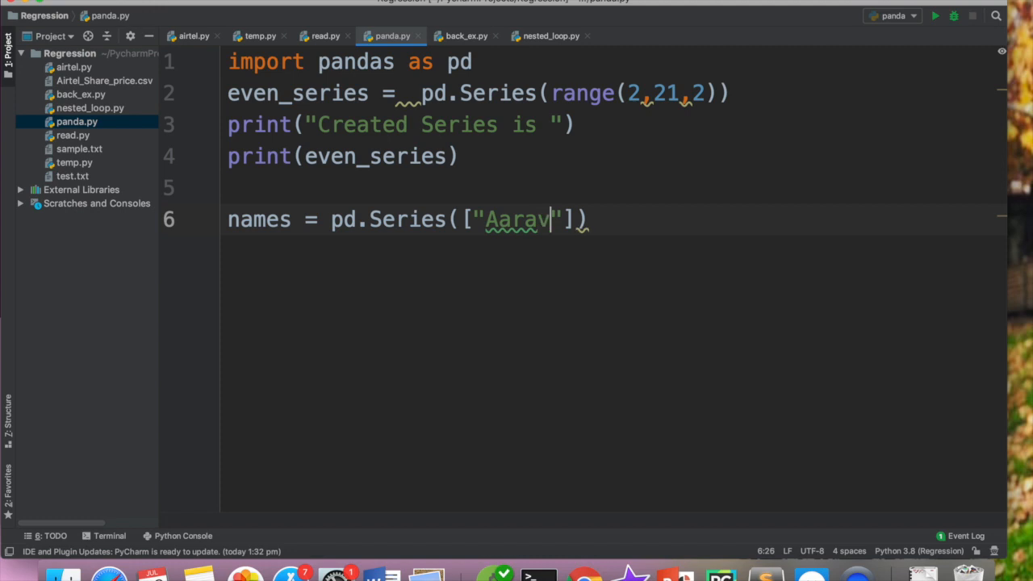
pyautogui.write(',"R"')
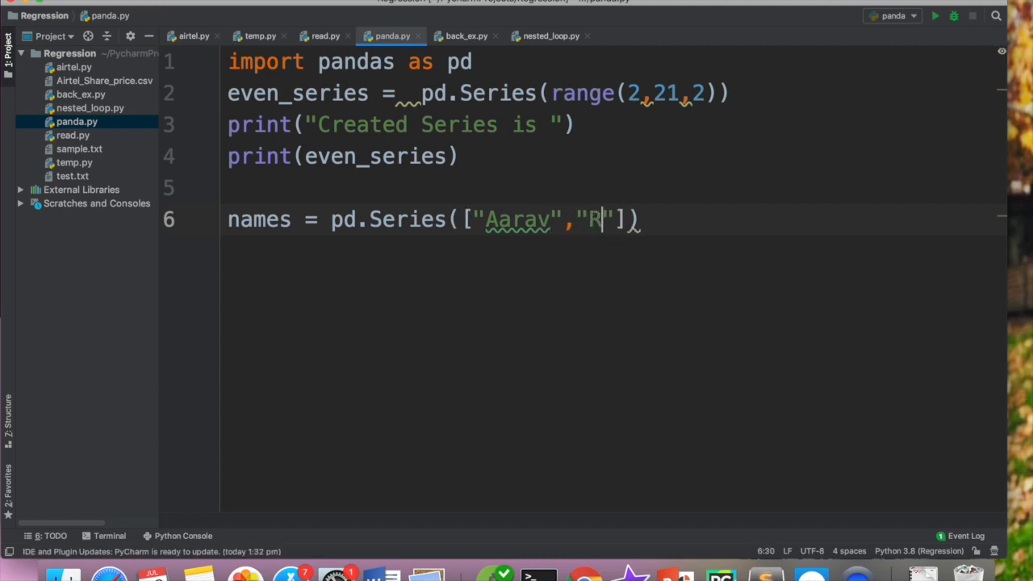
pyautogui.write('ahul')
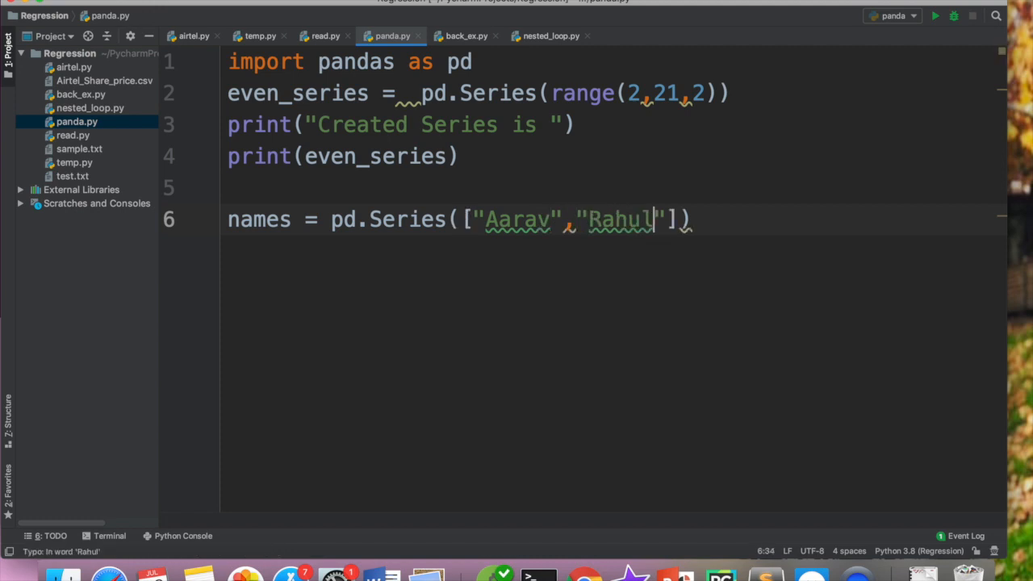
pyautogui.write(',""')
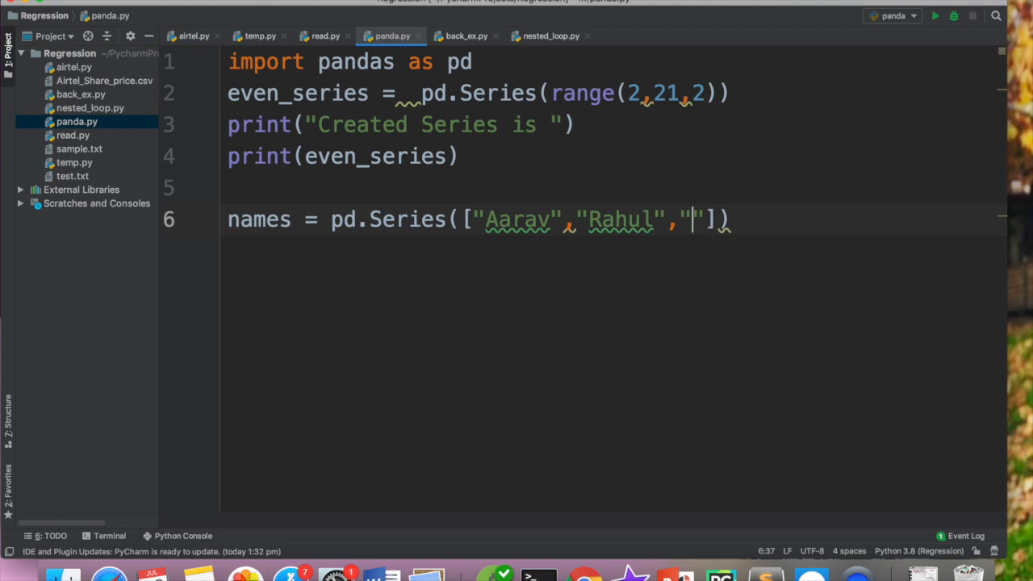
pyautogui.write('Kab')
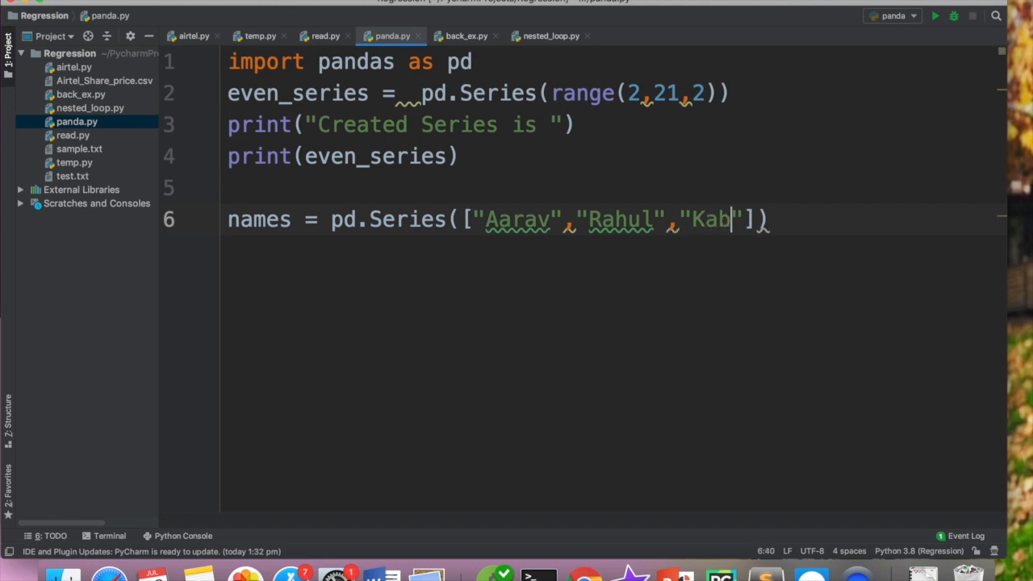
pyautogui.write('ir,')
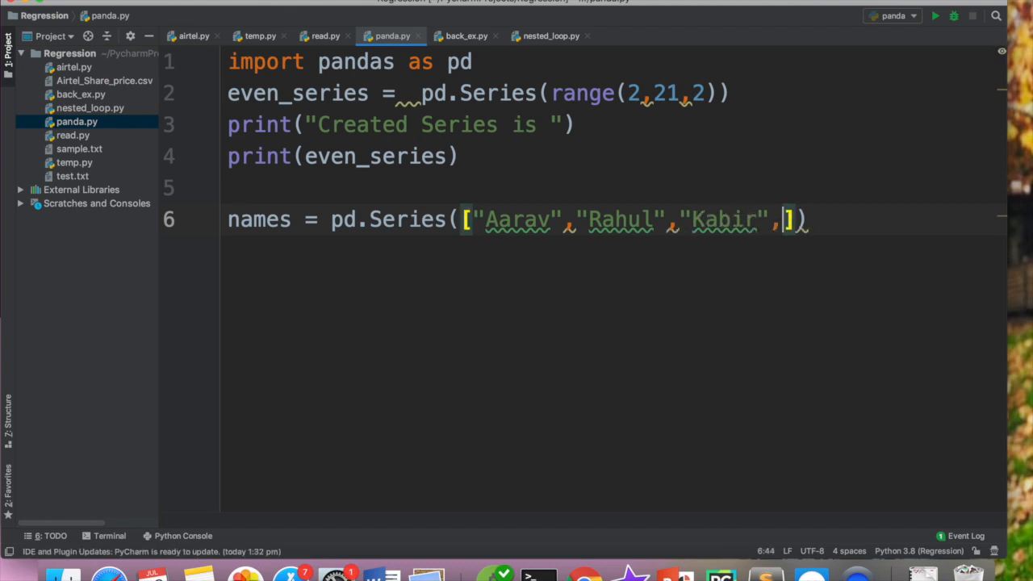
pyautogui.write('"Amnjali"')
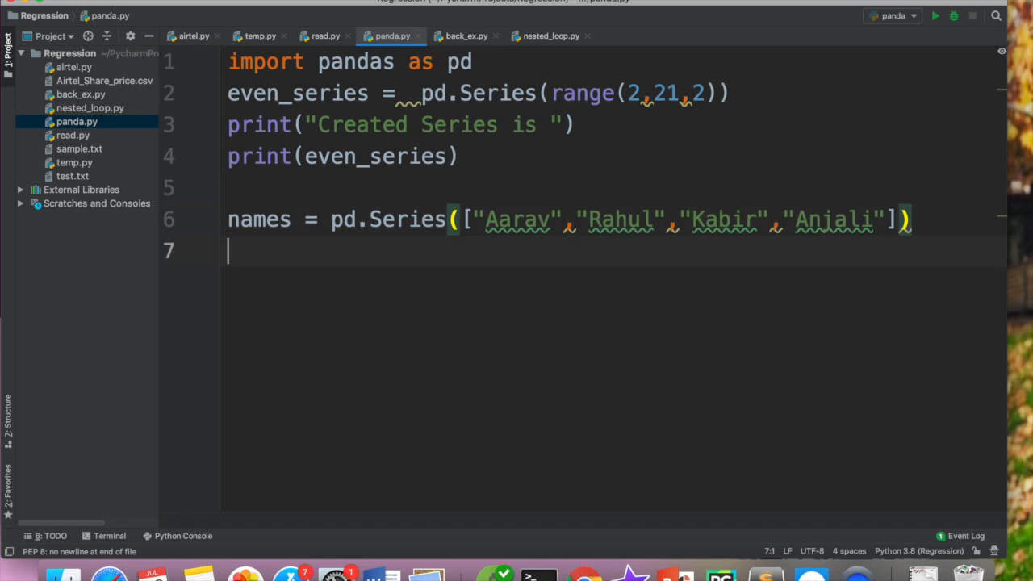
# - Print the names Series and rerun the script
pyautogui.write('print(names')
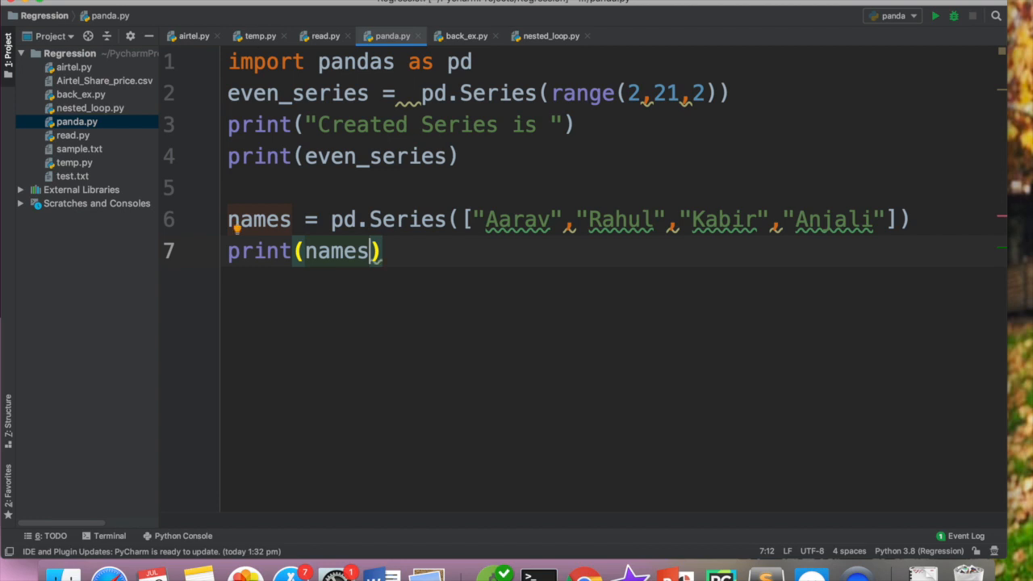
pyautogui.click(935, 16)
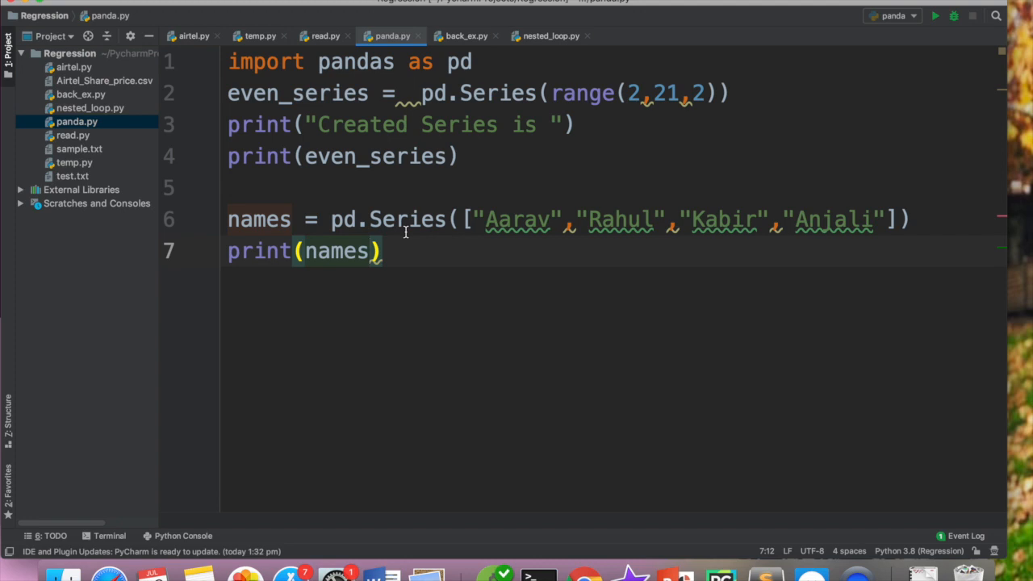
pyautogui.moveTo(645, 39)
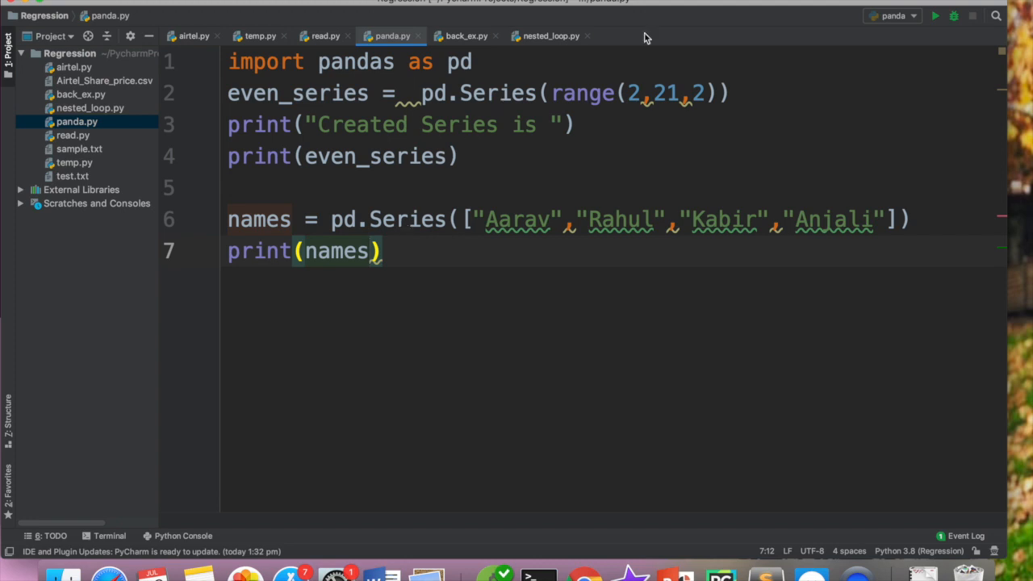